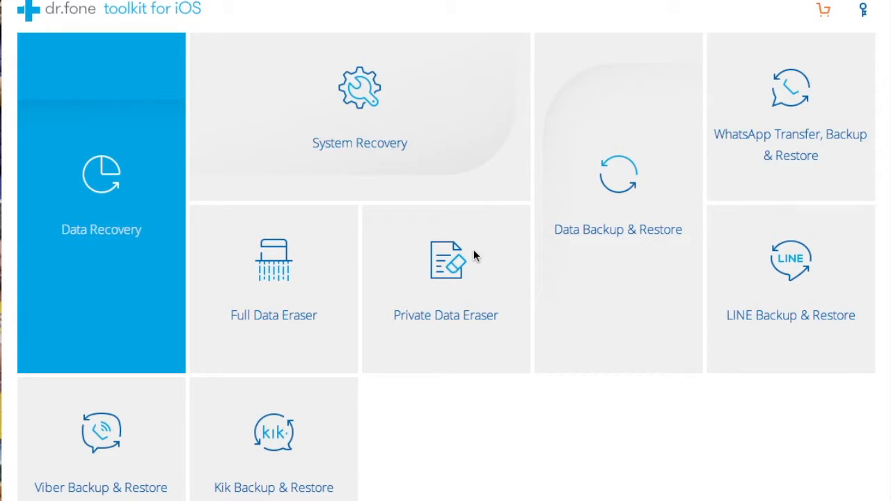
{"action": "mouse_move", "coordinate": [536, 415]}
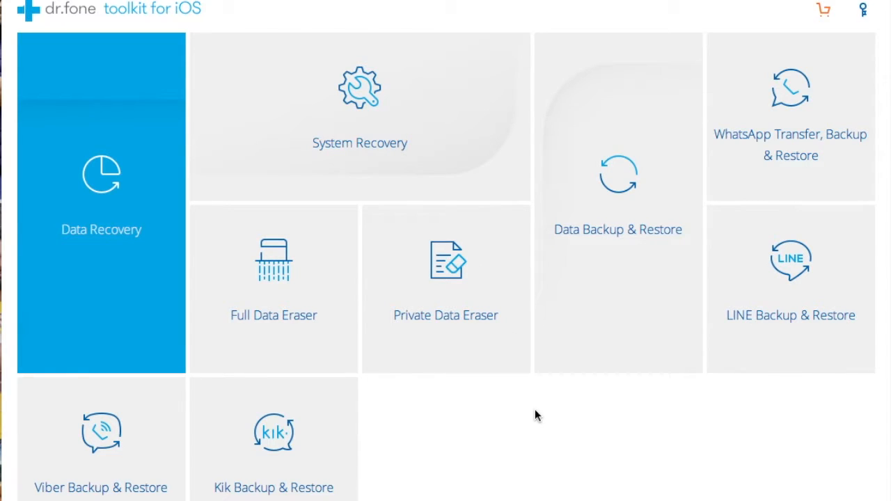
{"action": "mouse_move", "coordinate": [547, 431]}
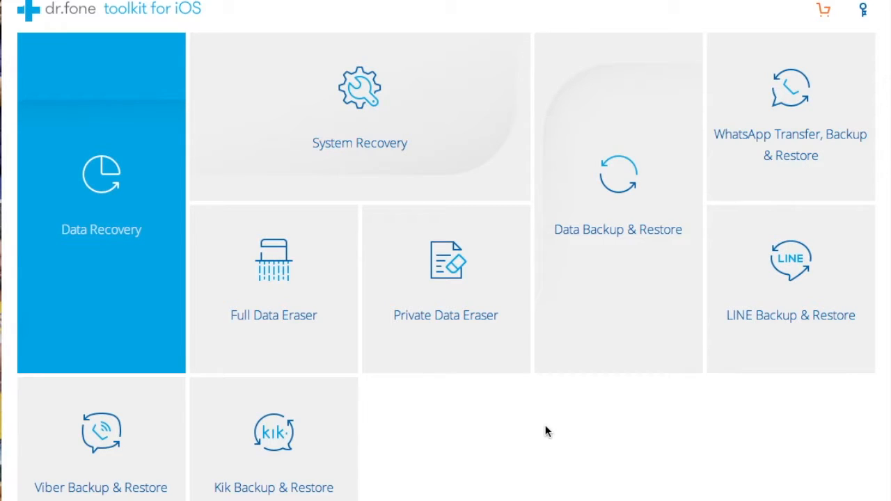
{"action": "mouse_move", "coordinate": [172, 327]}
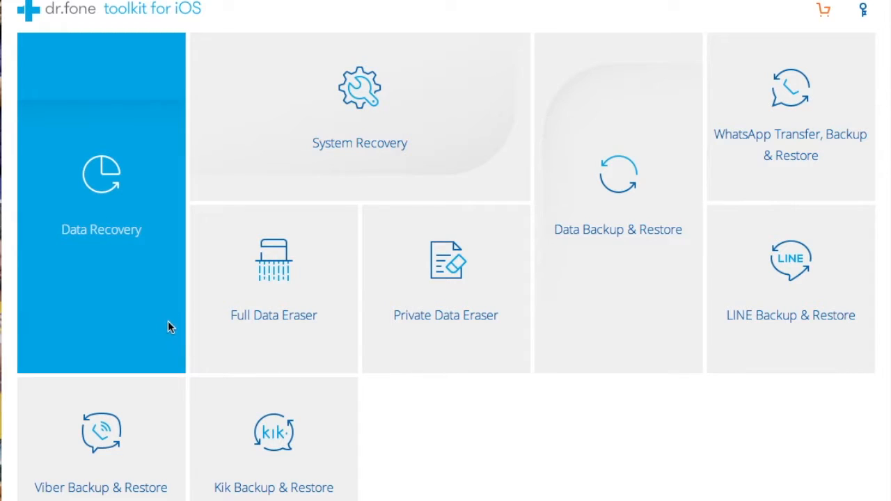
{"action": "mouse_move", "coordinate": [370, 121]}
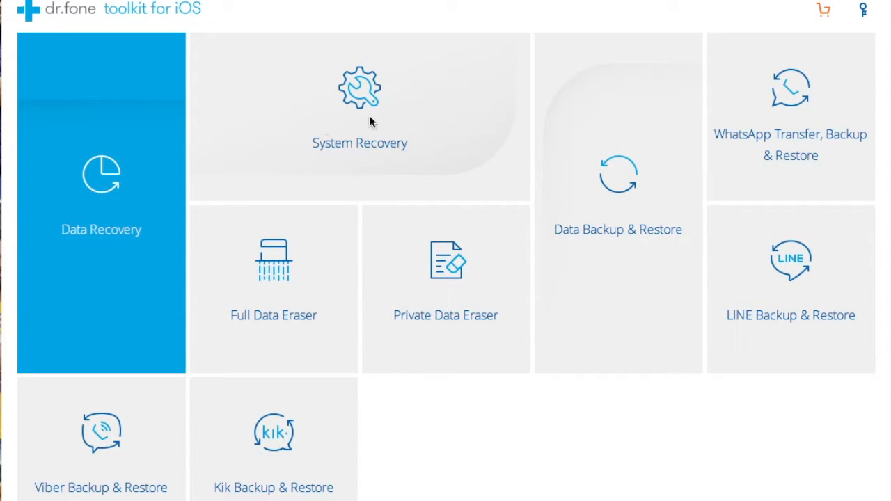
{"action": "mouse_move", "coordinate": [602, 262]}
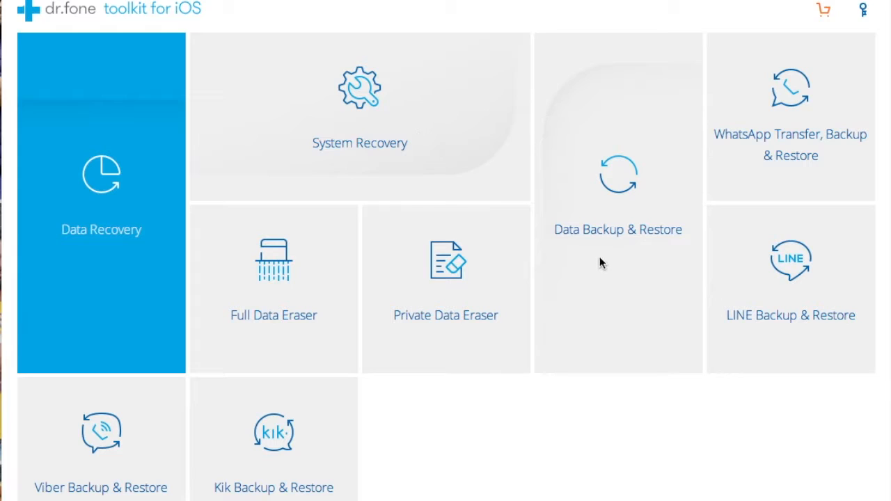
{"action": "mouse_move", "coordinate": [806, 165]}
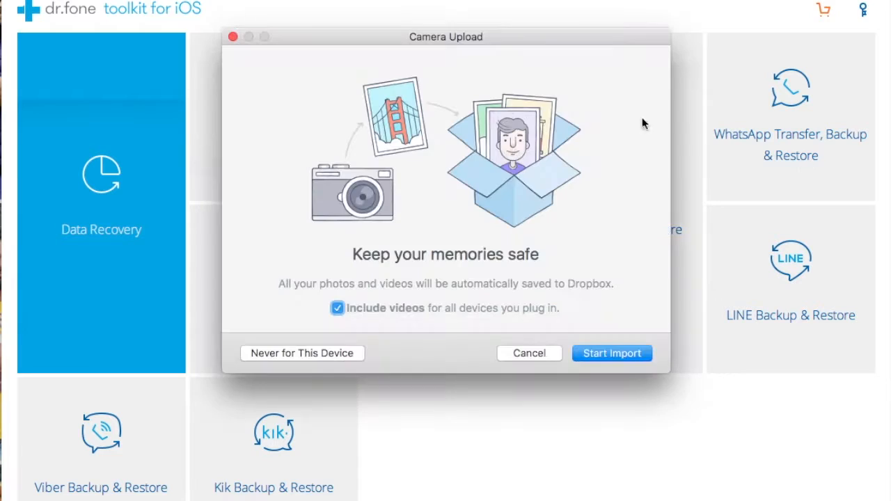
{"action": "mouse_move", "coordinate": [406, 288]}
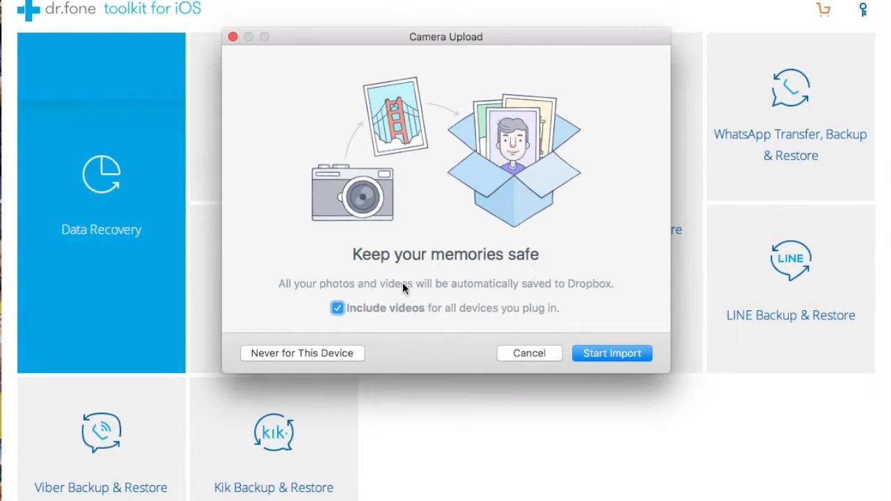
- Uncheck Include videos in Dropbox's camera upload prompt and cancel it
{"action": "left_click", "coordinate": [337, 307]}
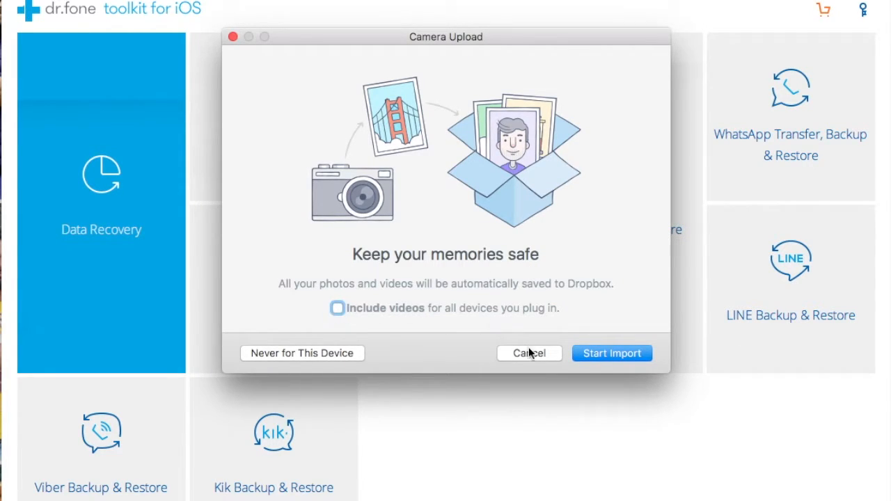
{"action": "left_click", "coordinate": [529, 352]}
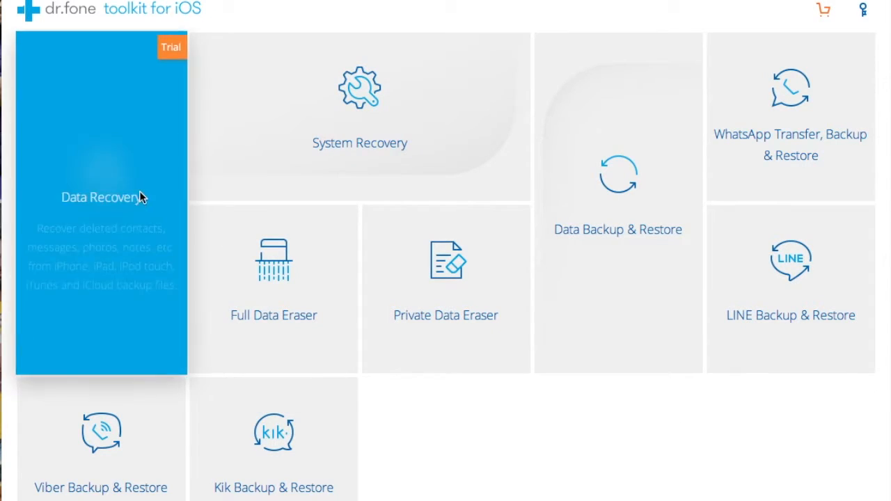
- Open Data Recovery for the connected iPhone 5s with every data type checked
{"action": "left_click", "coordinate": [101, 197]}
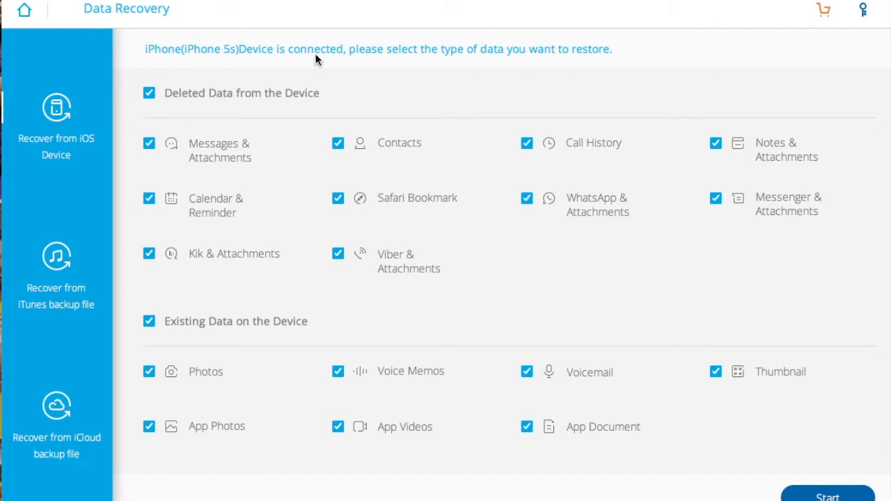
{"action": "mouse_move", "coordinate": [439, 305]}
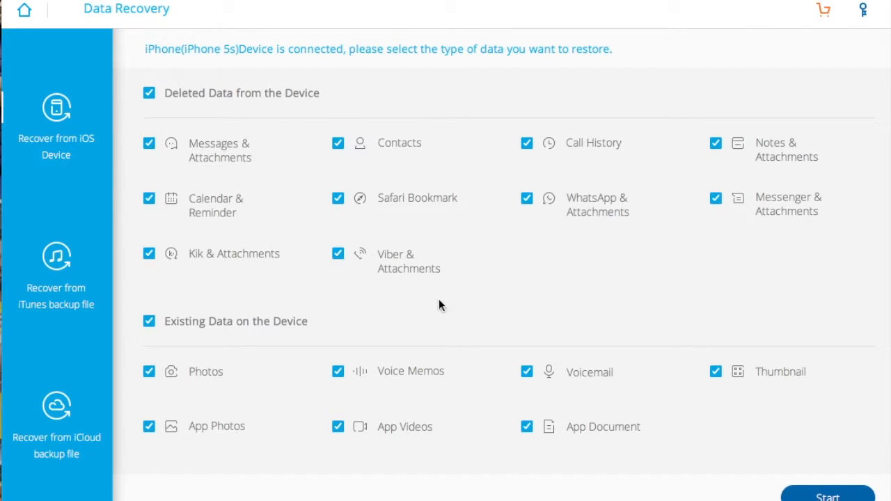
{"action": "mouse_move", "coordinate": [394, 467]}
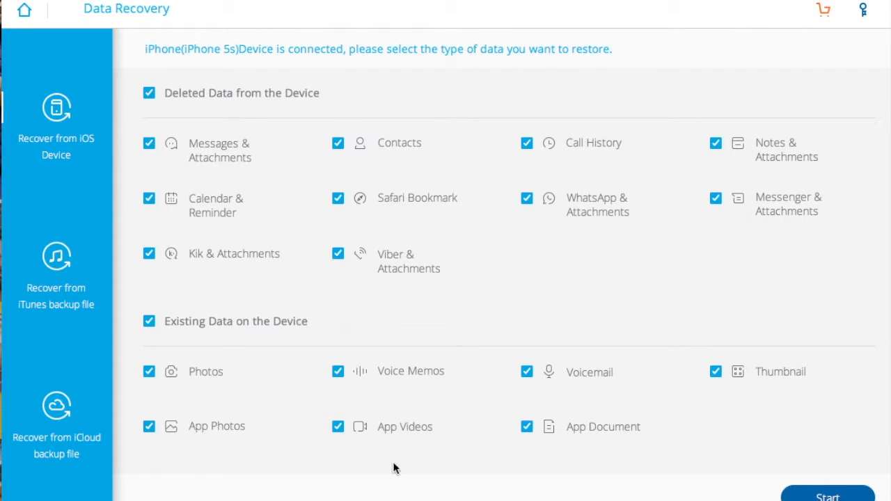
{"action": "mouse_move", "coordinate": [225, 380]}
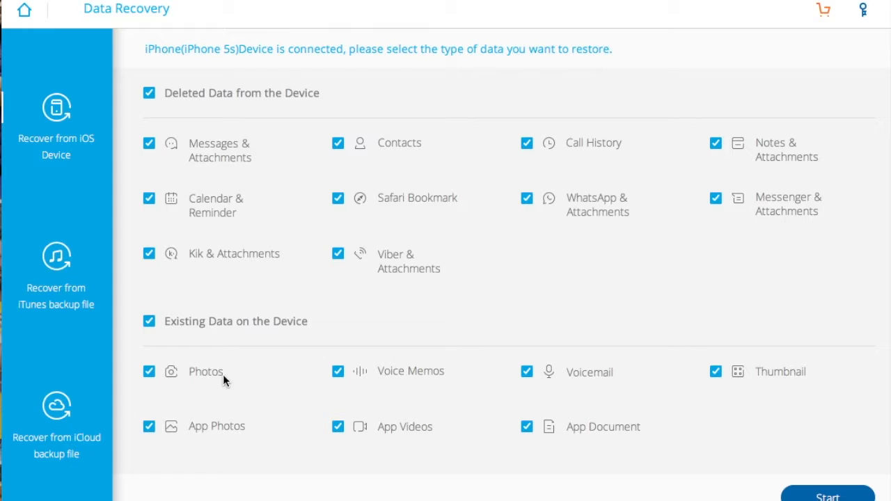
{"action": "mouse_move", "coordinate": [261, 270]}
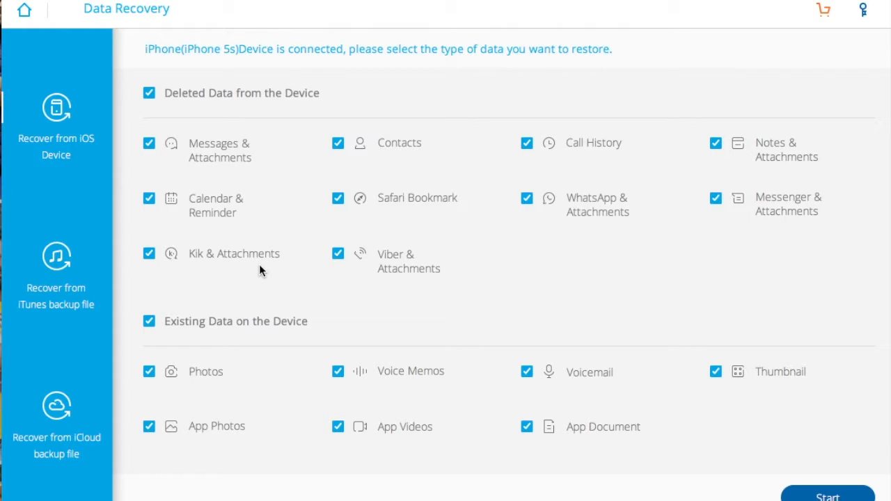
{"action": "mouse_move", "coordinate": [576, 227]}
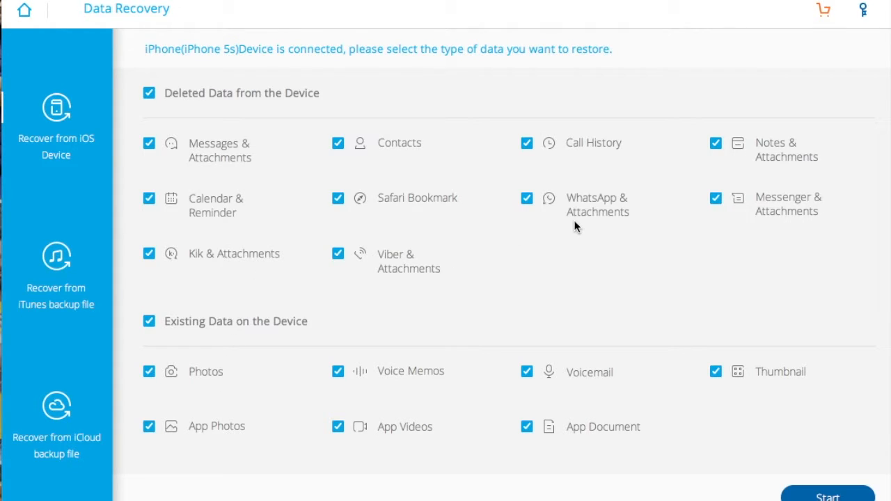
{"action": "mouse_move", "coordinate": [752, 169]}
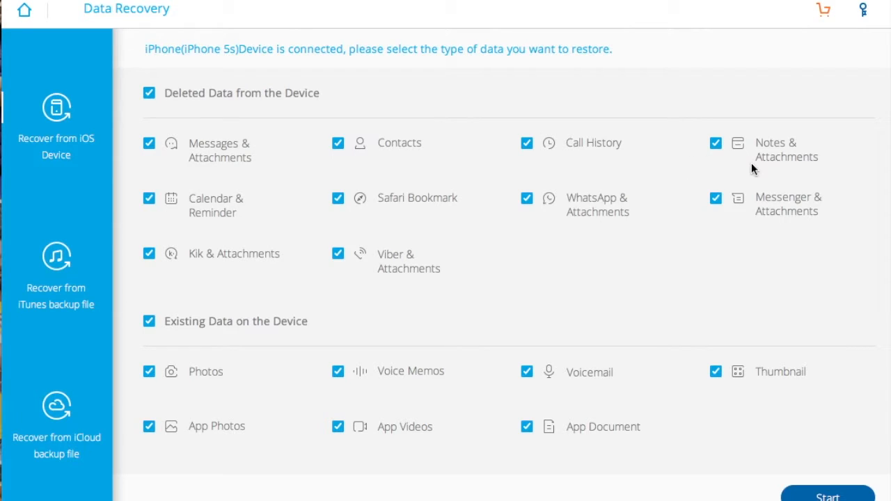
{"action": "mouse_move", "coordinate": [244, 181]}
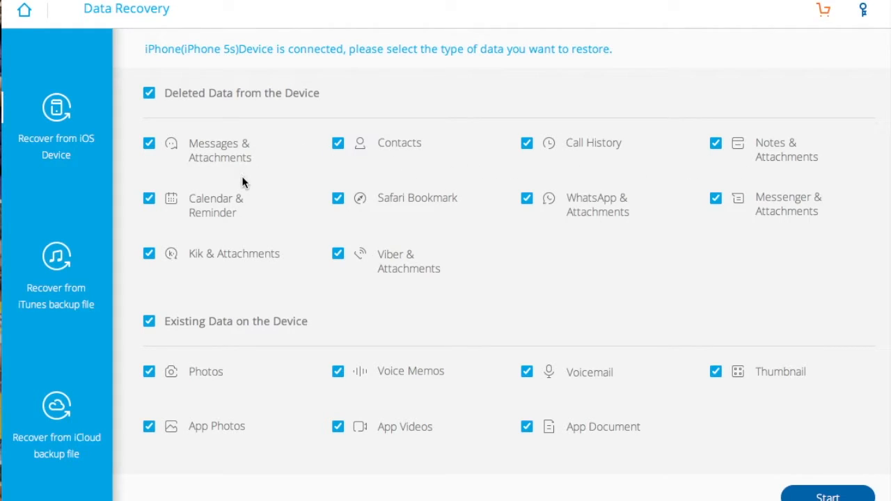
{"action": "mouse_move", "coordinate": [233, 394]}
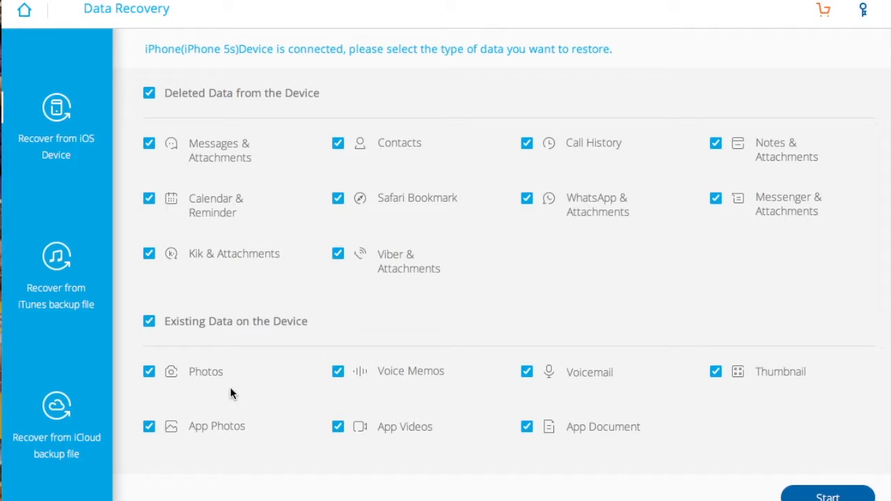
{"action": "mouse_move", "coordinate": [553, 393]}
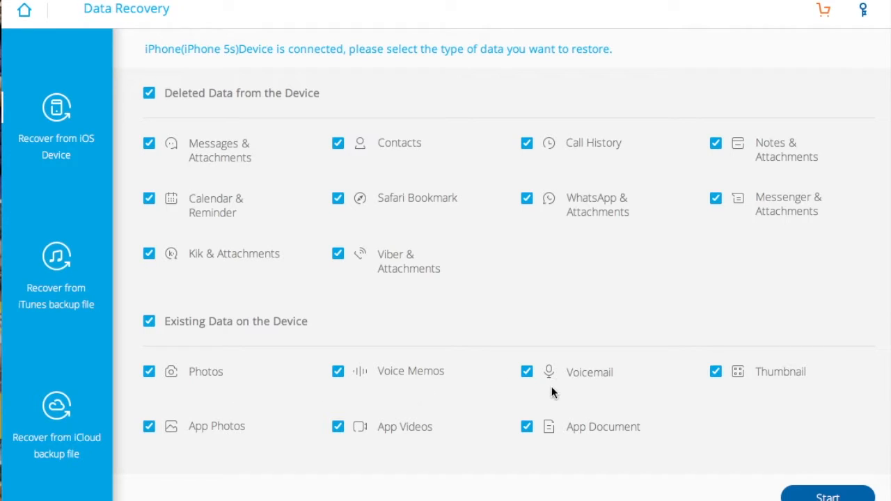
{"action": "mouse_move", "coordinate": [431, 440]}
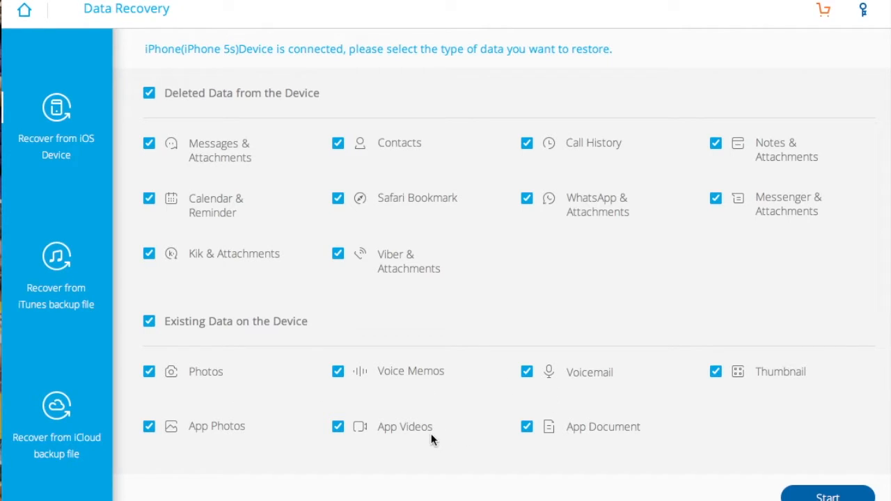
{"action": "mouse_move", "coordinate": [274, 443]}
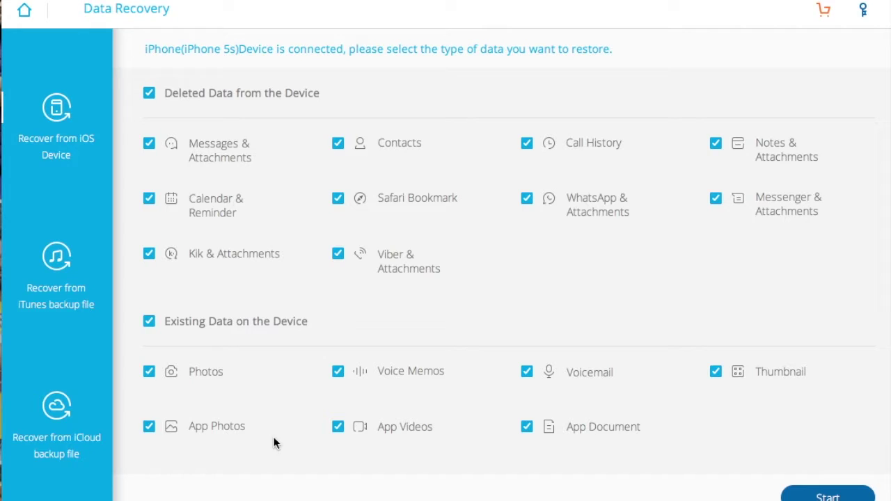
{"action": "mouse_move", "coordinate": [138, 306]}
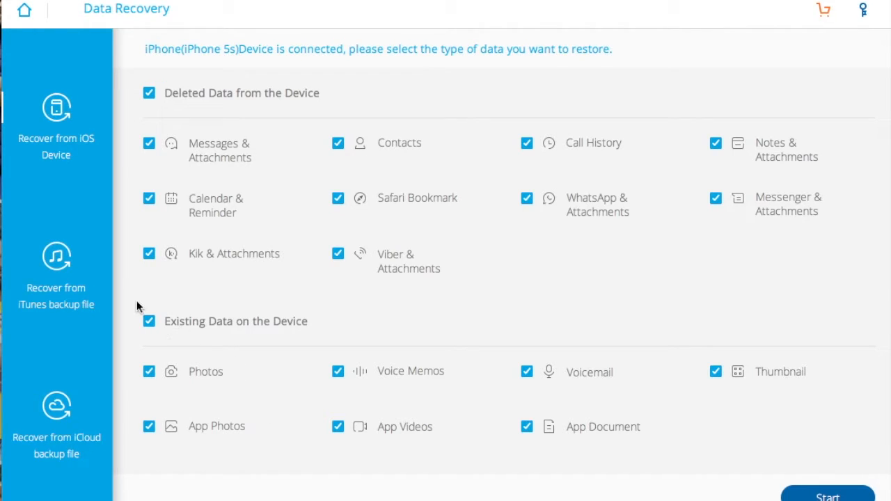
{"action": "mouse_move", "coordinate": [54, 315]}
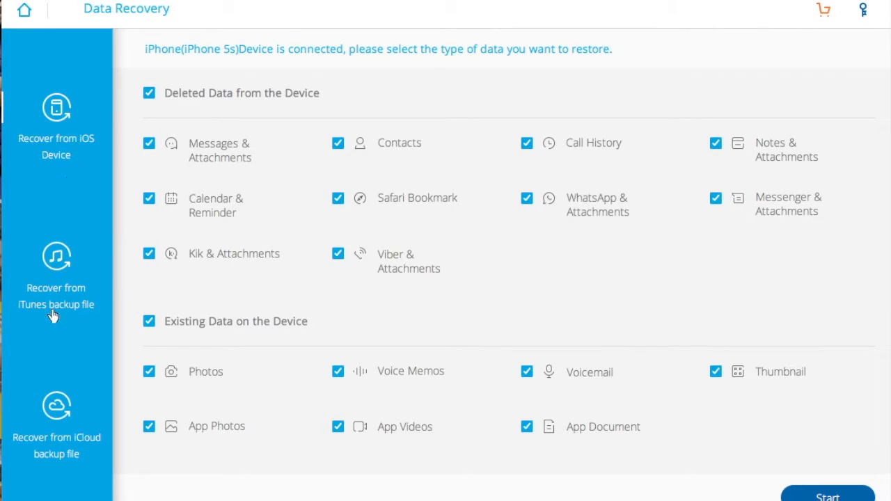
{"action": "mouse_move", "coordinate": [87, 157]}
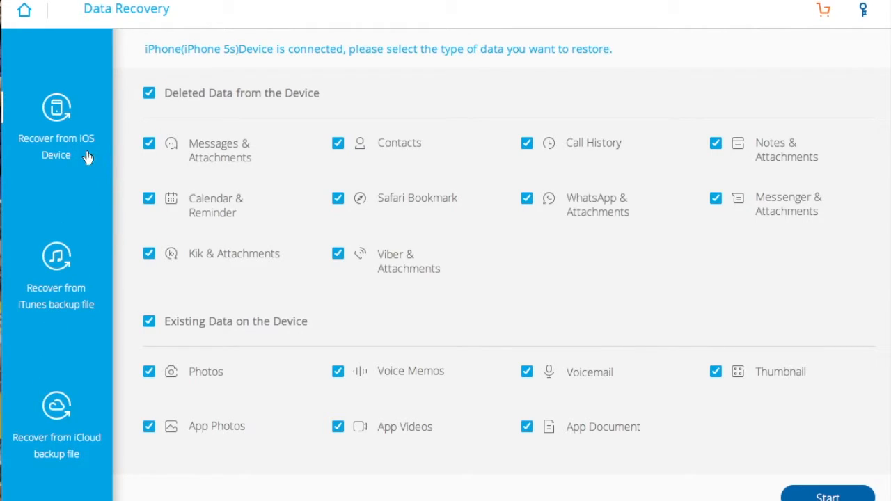
{"action": "mouse_move", "coordinate": [78, 228]}
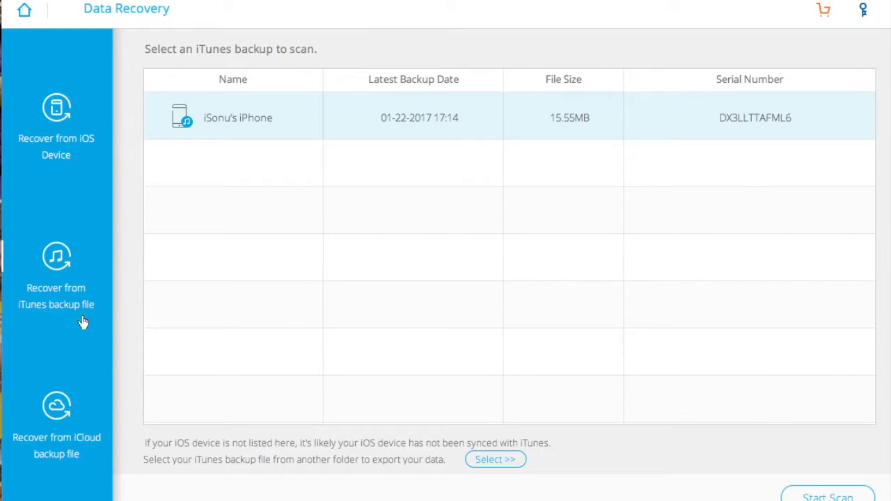
{"action": "mouse_move", "coordinate": [450, 173]}
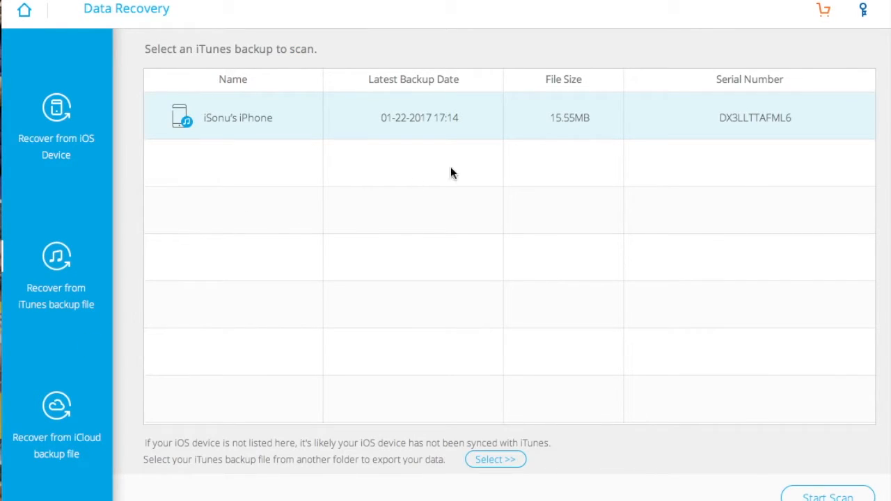
{"action": "mouse_move", "coordinate": [822, 136]}
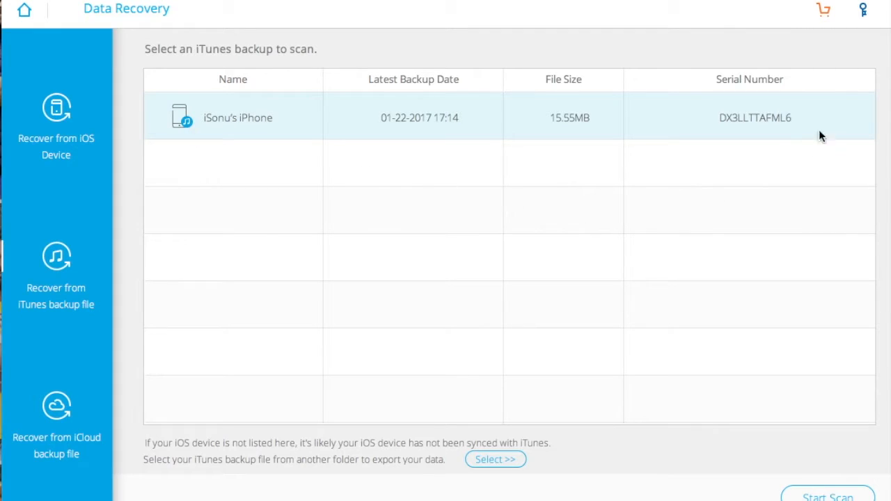
{"action": "mouse_move", "coordinate": [842, 203]}
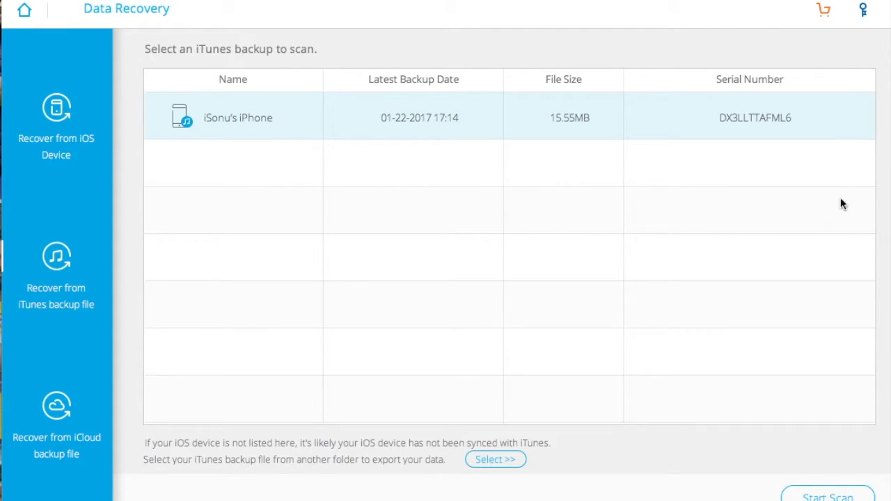
{"action": "mouse_move", "coordinate": [319, 99]}
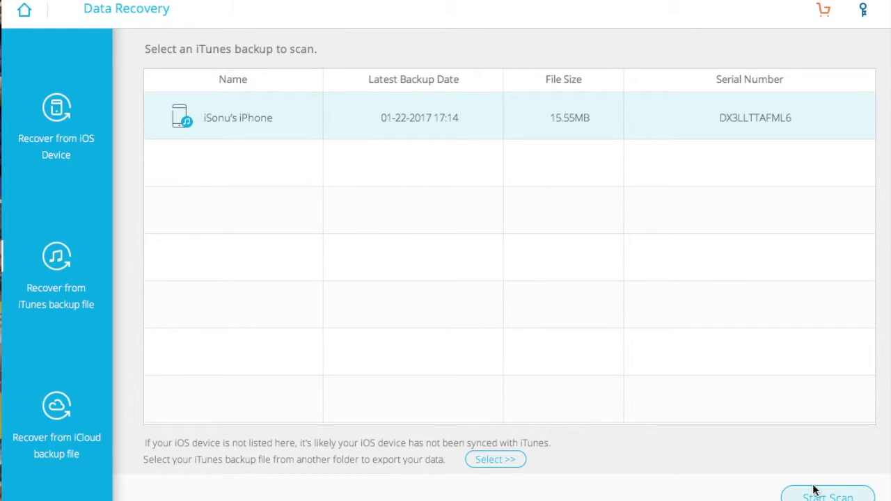
- Start scanning the listed iTunes backup of the iPhone
{"action": "left_click", "coordinate": [827, 494]}
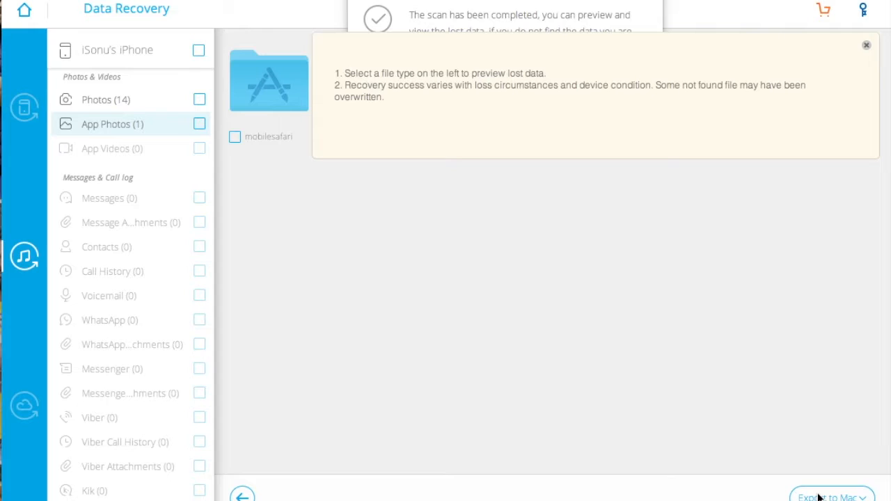
{"action": "mouse_move", "coordinate": [413, 182]}
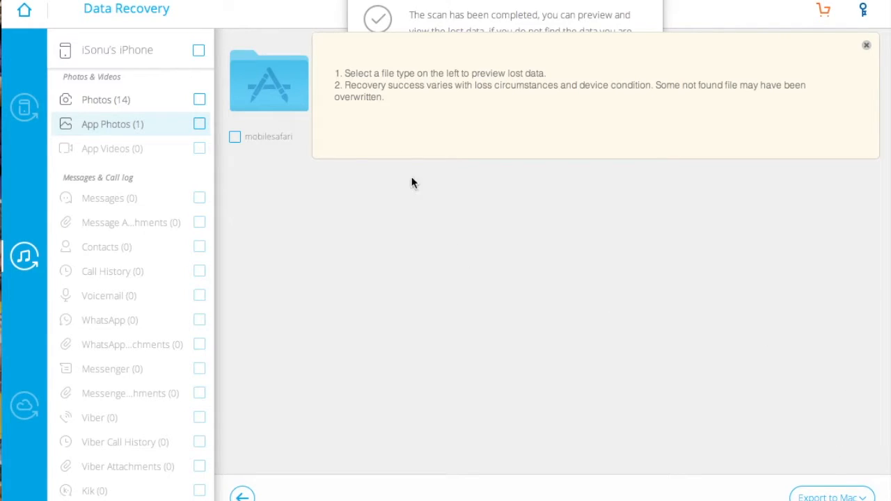
{"action": "mouse_move", "coordinate": [144, 111]}
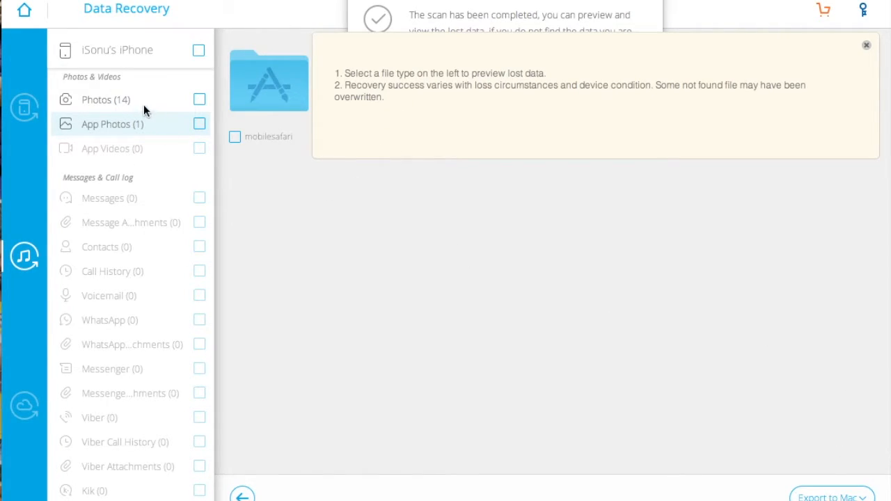
- Dismiss the tips and scan-complete notices, preview Photos (14), then App Photos (1)
{"action": "left_click", "coordinate": [866, 45]}
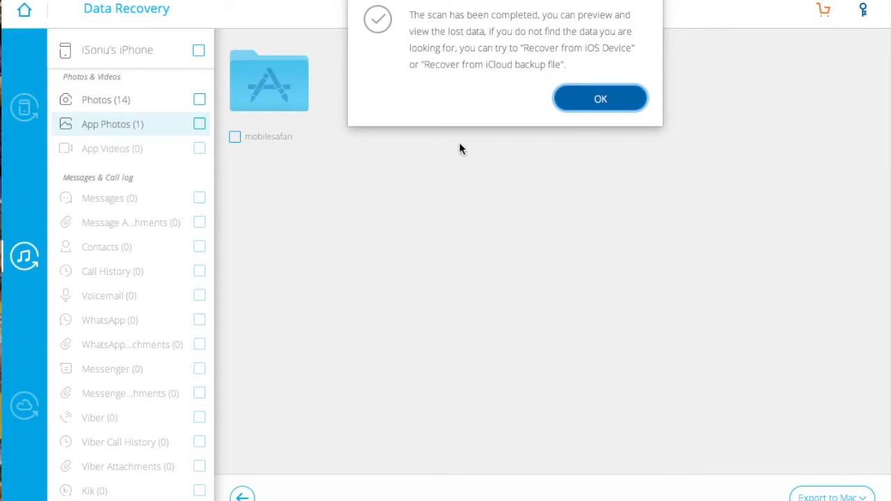
{"action": "mouse_move", "coordinate": [481, 50]}
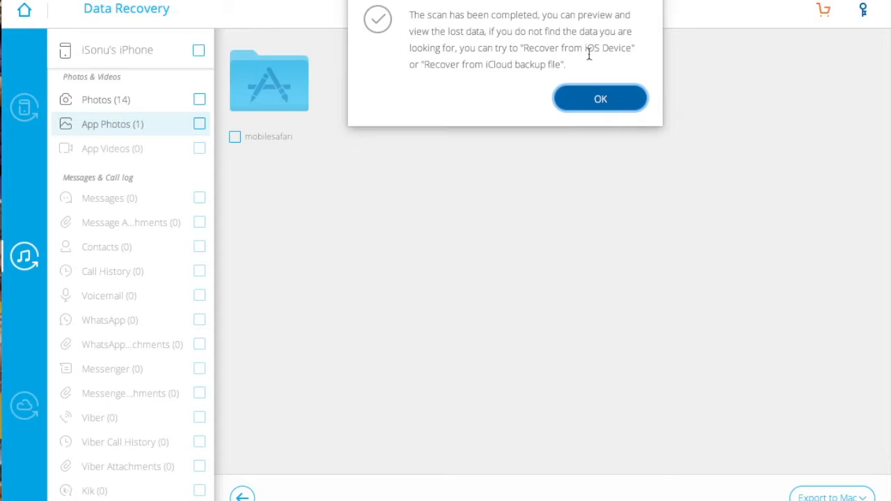
{"action": "left_click", "coordinate": [600, 98]}
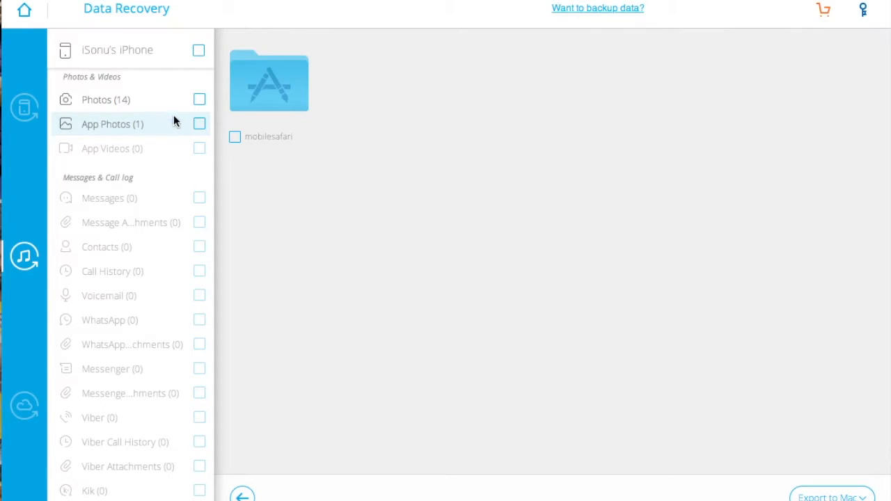
{"action": "left_click", "coordinate": [105, 100]}
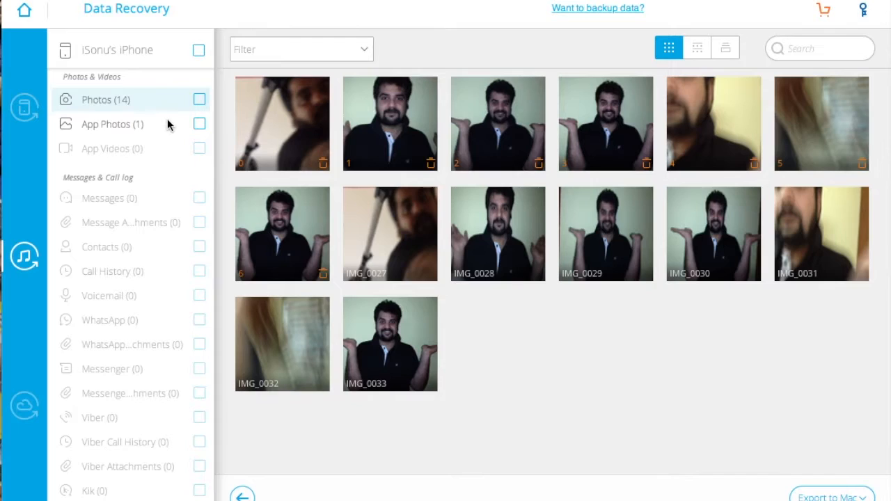
{"action": "left_click", "coordinate": [113, 124]}
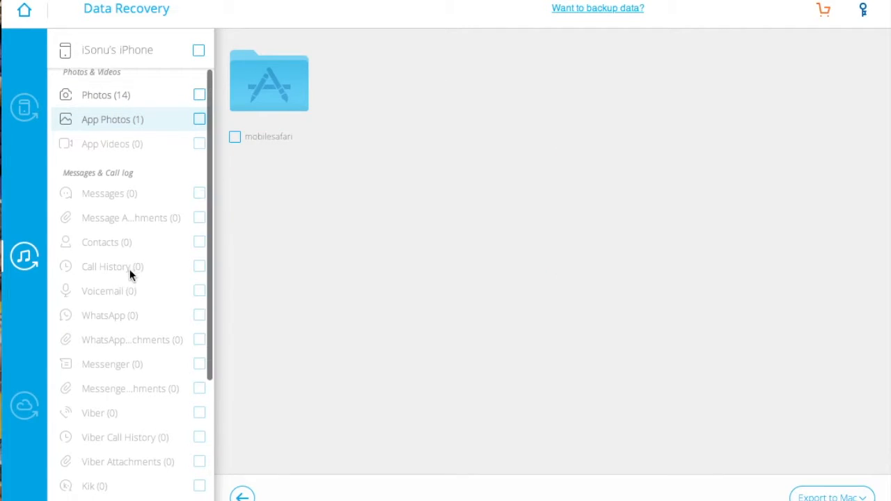
- Scroll the file-type sidebar, then trigger the go-back-to-Home confirmation
{"action": "scroll", "scroll_direction": "down", "scroll_amount": 3}
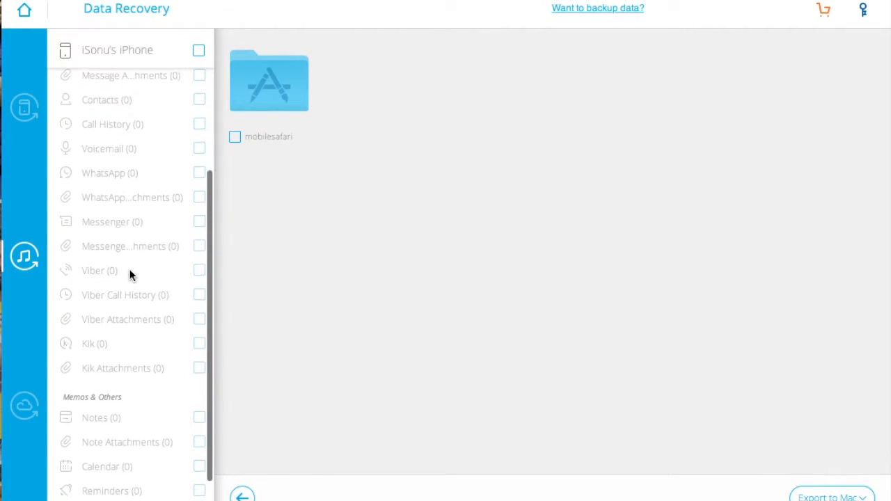
{"action": "scroll", "scroll_direction": "up", "scroll_amount": 3}
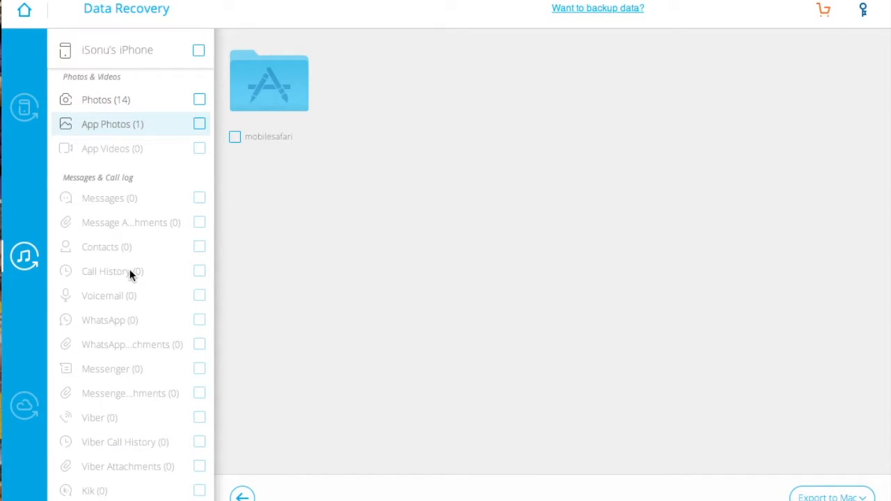
{"action": "mouse_move", "coordinate": [28, 409]}
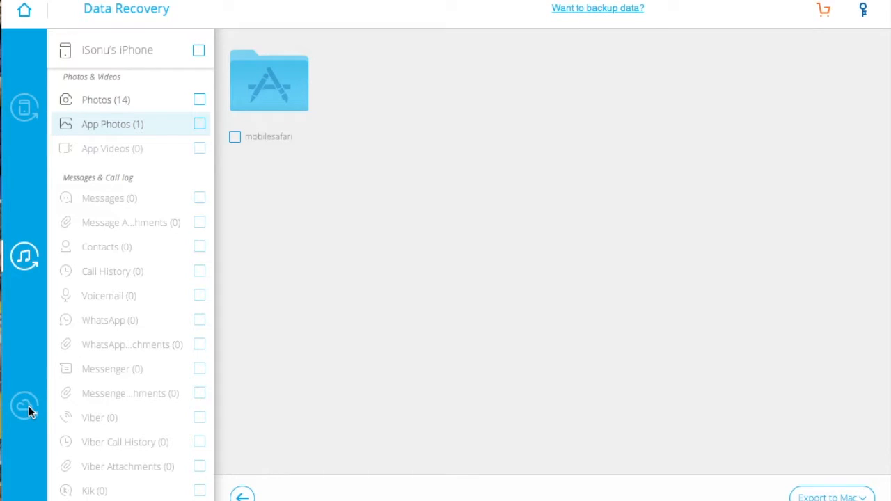
{"action": "mouse_move", "coordinate": [254, 464]}
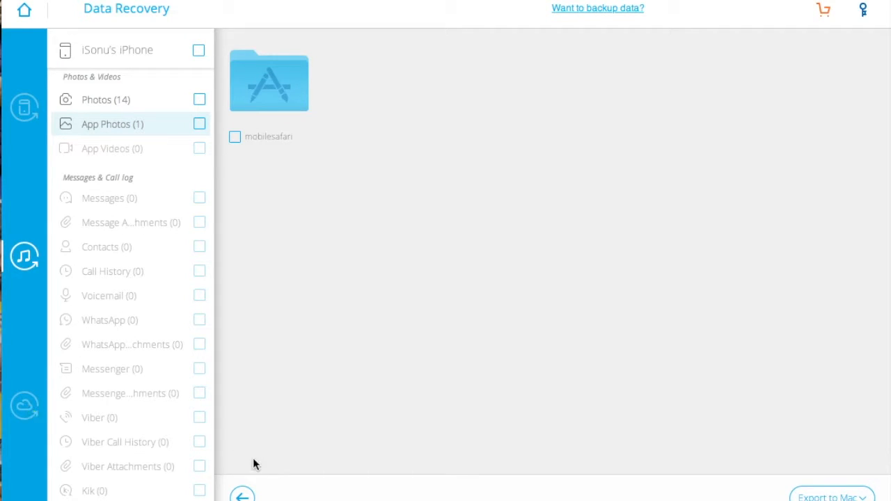
{"action": "left_click", "coordinate": [243, 494]}
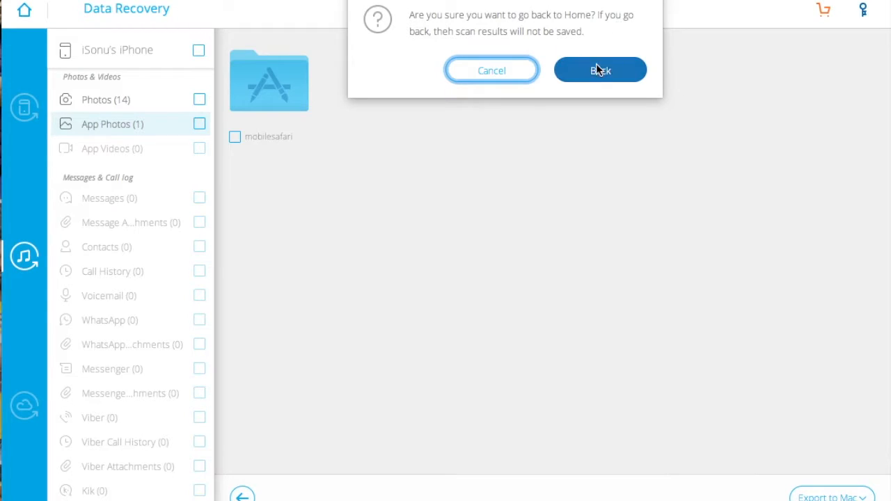
- Confirm discarding the scan results and switch to Recover from iOS Device
{"action": "left_click", "coordinate": [599, 69]}
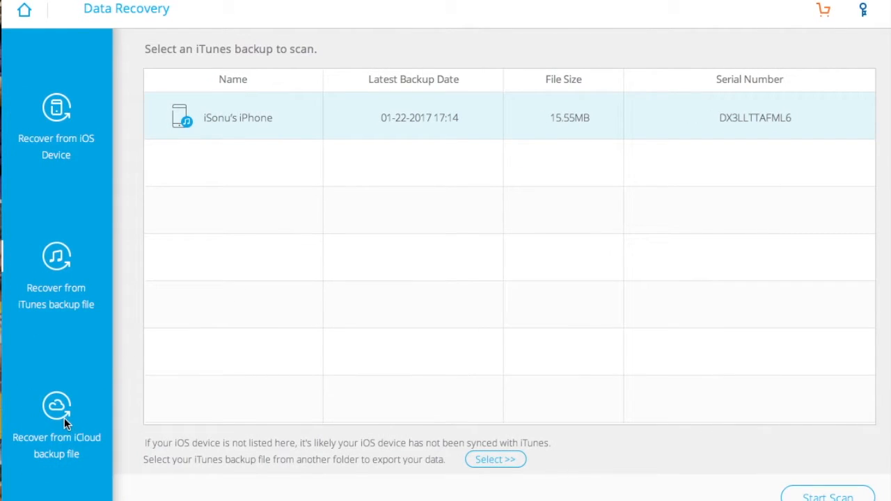
{"action": "mouse_move", "coordinate": [66, 409]}
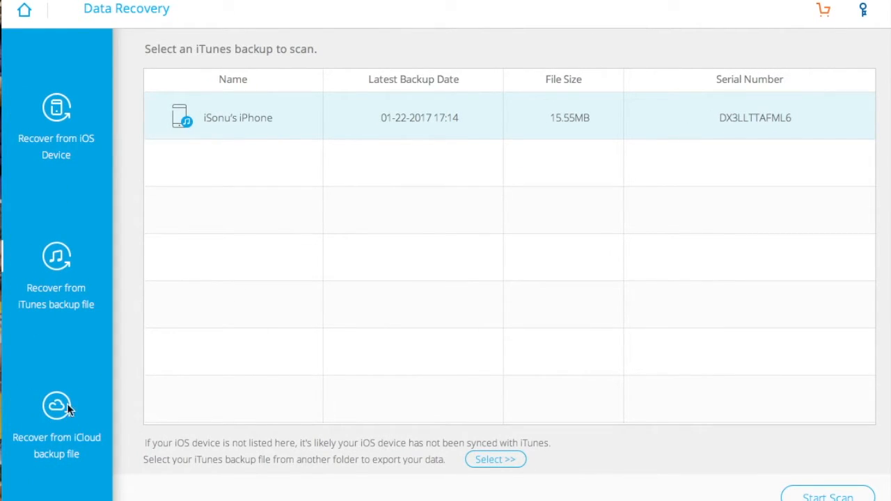
{"action": "mouse_move", "coordinate": [68, 131]}
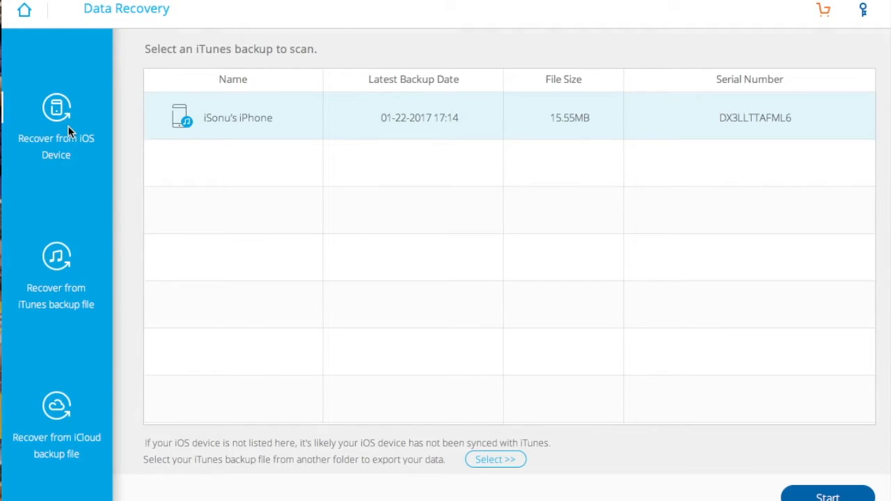
{"action": "left_click", "coordinate": [826, 495]}
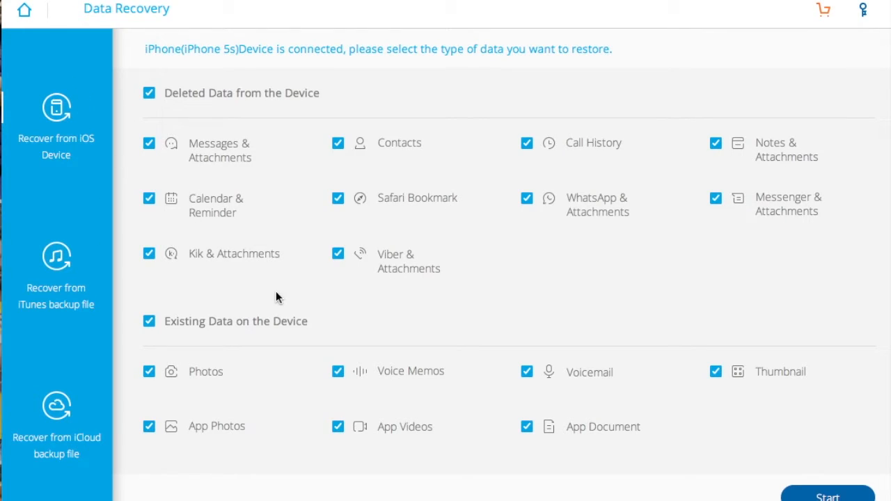
{"action": "mouse_move", "coordinate": [124, 268]}
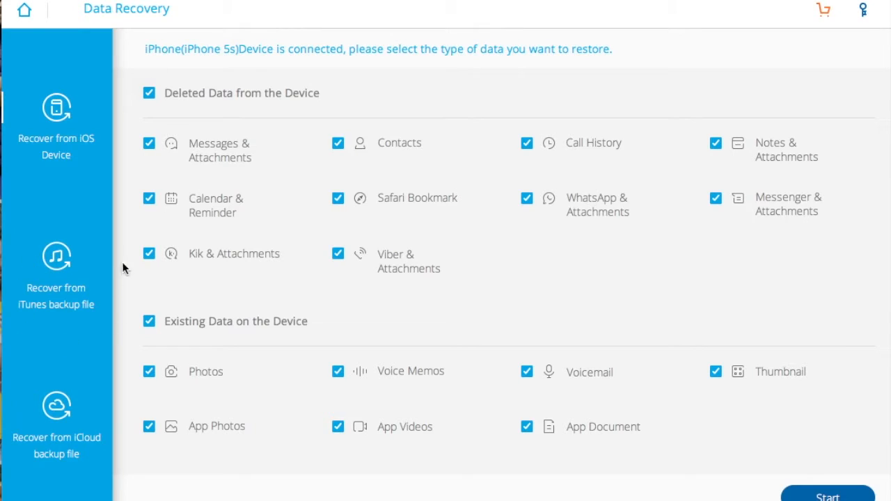
{"action": "mouse_move", "coordinate": [106, 308]}
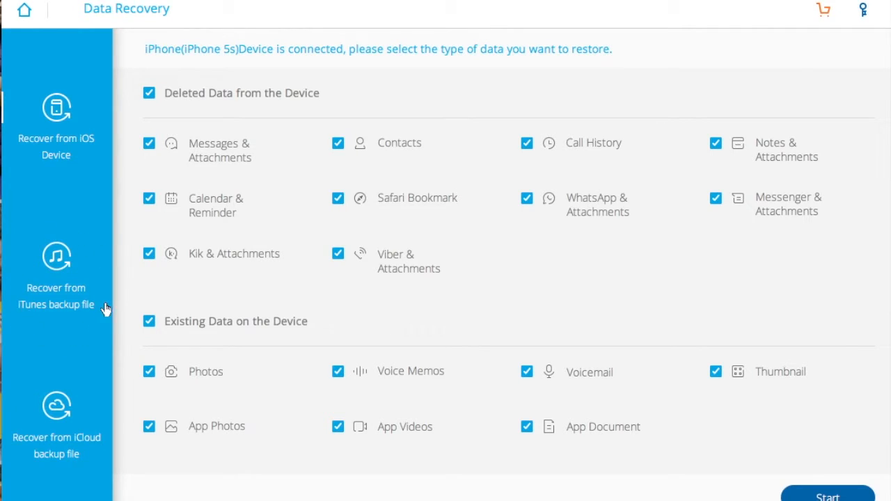
{"action": "mouse_move", "coordinate": [61, 410]}
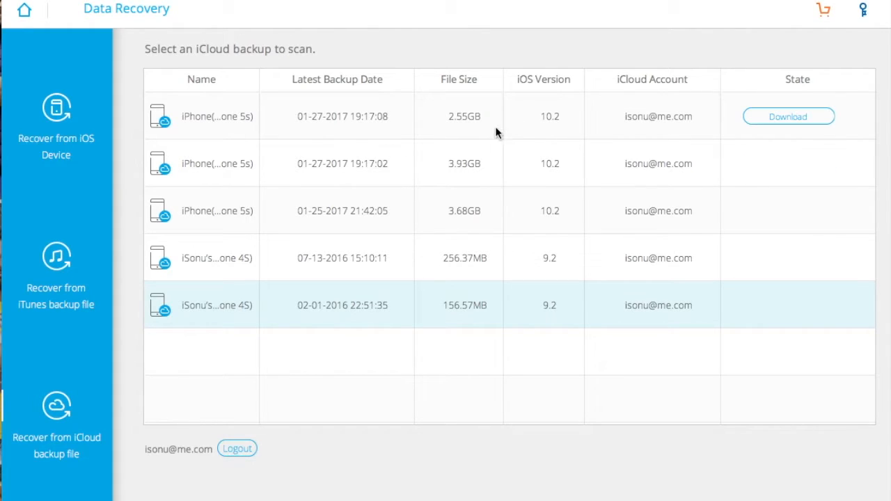
{"action": "mouse_move", "coordinate": [213, 101]}
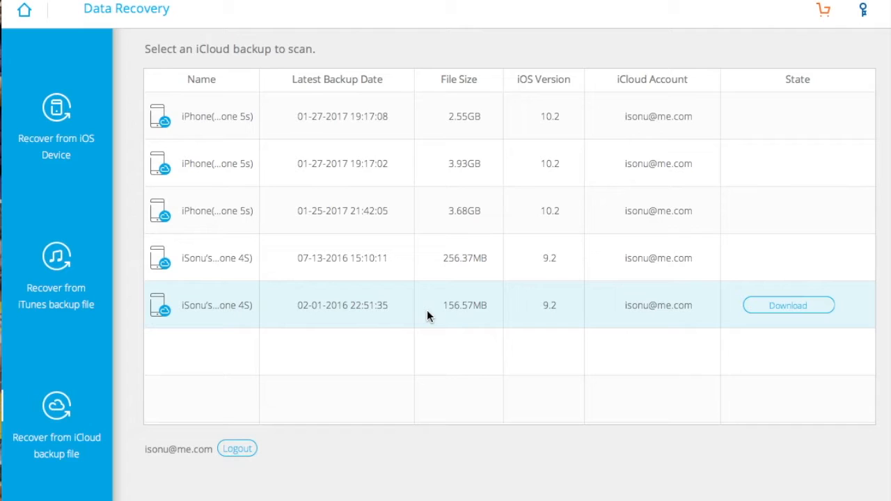
{"action": "mouse_move", "coordinate": [264, 312]}
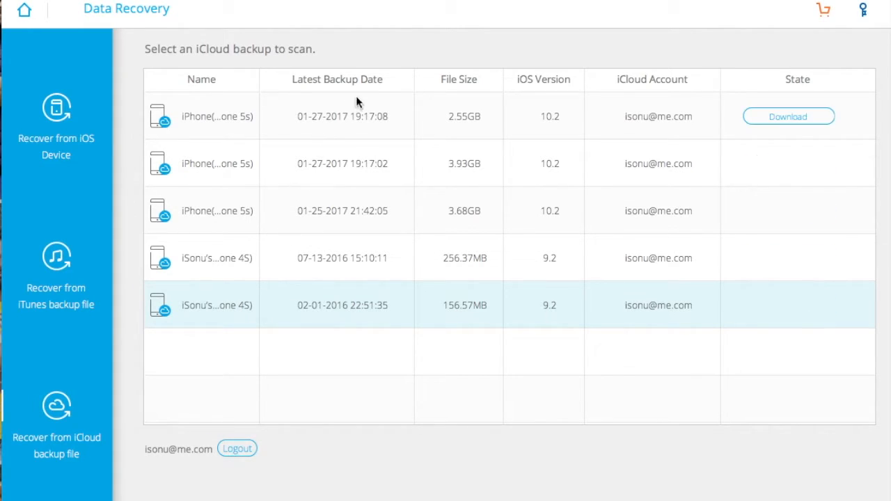
{"action": "mouse_move", "coordinate": [654, 81]}
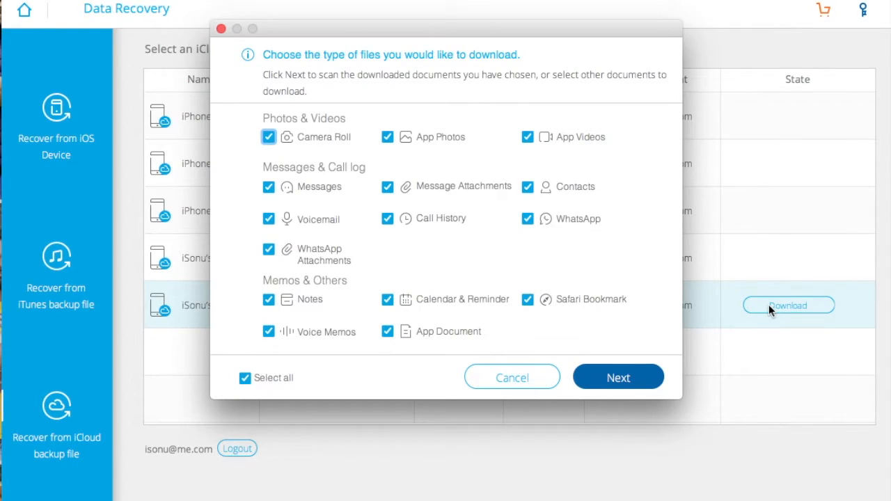
{"action": "mouse_move", "coordinate": [330, 77]}
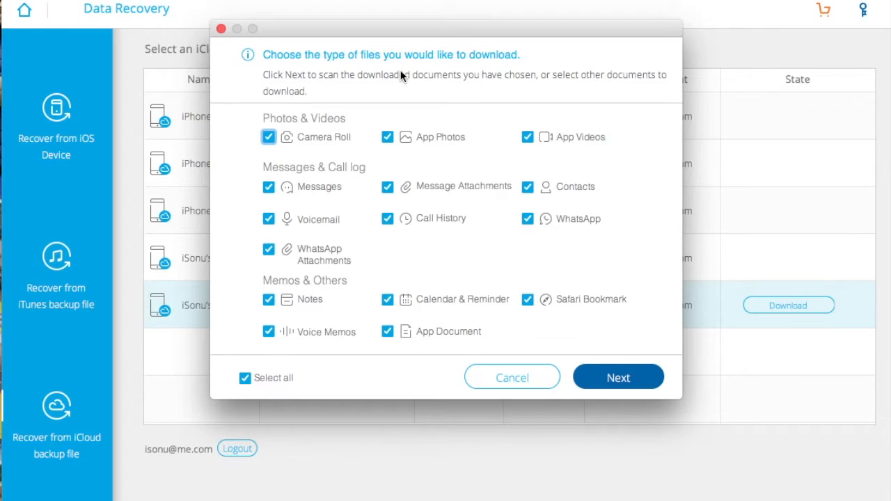
{"action": "mouse_move", "coordinate": [292, 88]}
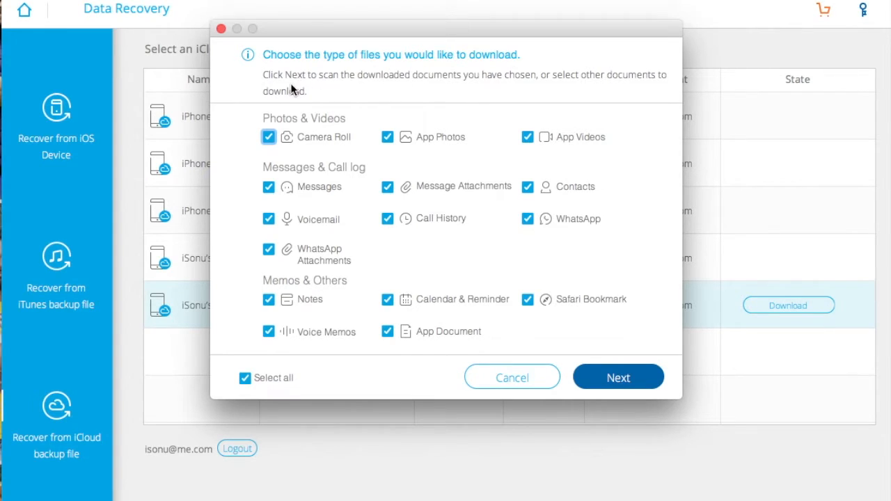
{"action": "mouse_move", "coordinate": [317, 137]}
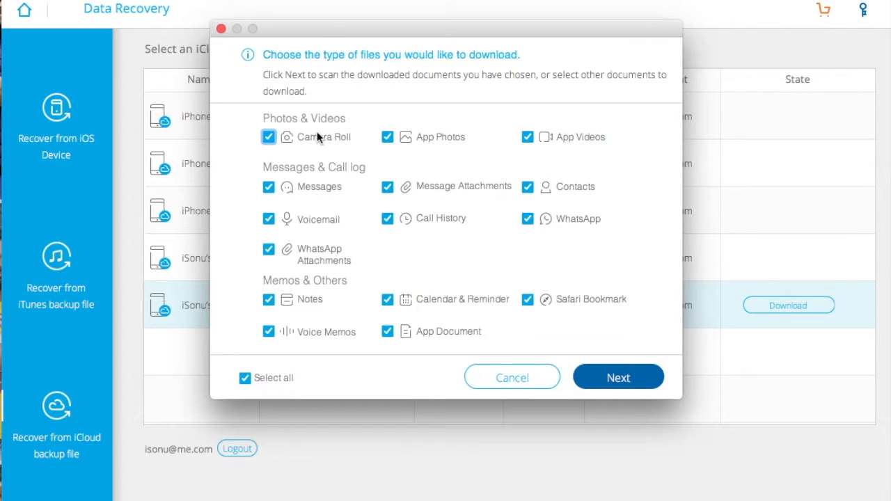
{"action": "mouse_move", "coordinate": [383, 237]}
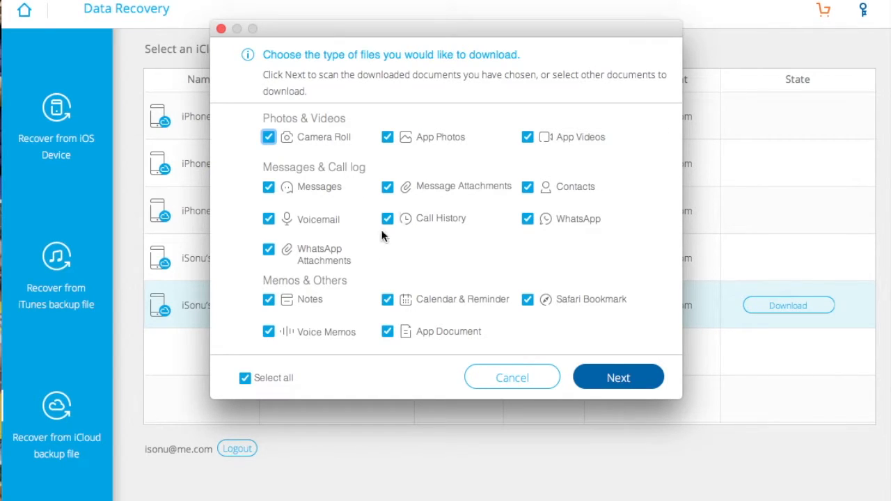
{"action": "mouse_move", "coordinate": [475, 160]}
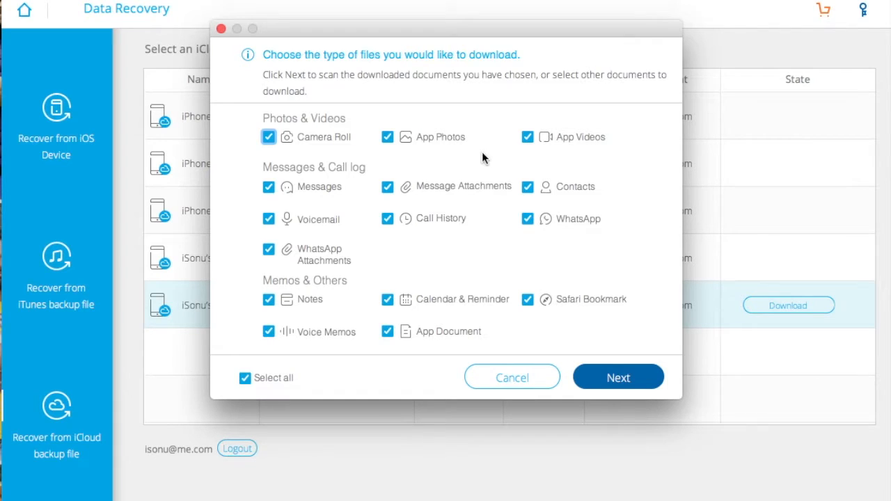
{"action": "mouse_move", "coordinate": [597, 127]}
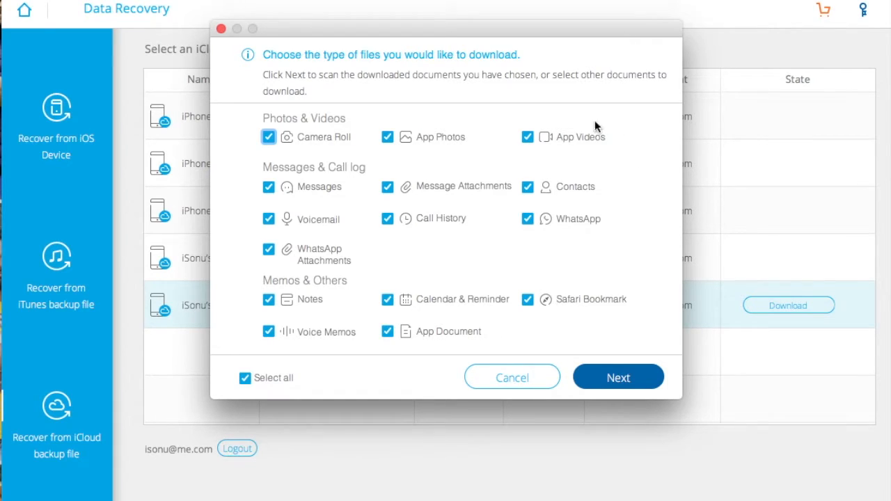
{"action": "mouse_move", "coordinate": [512, 145]}
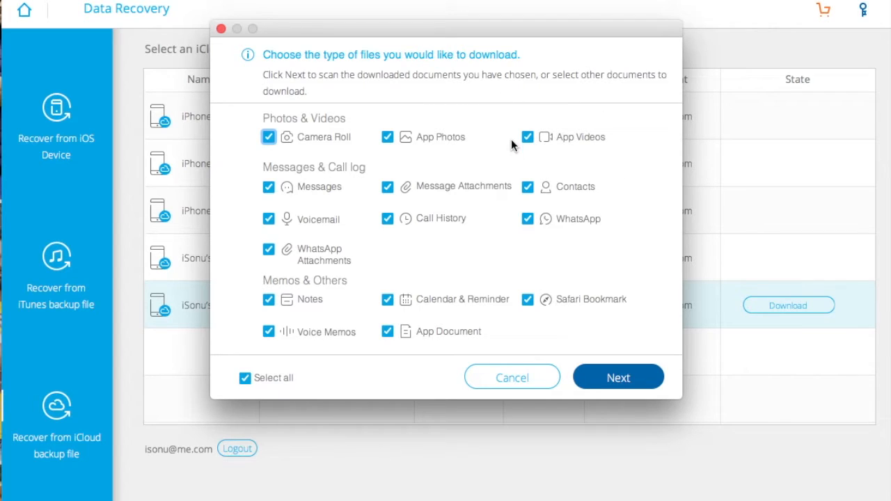
{"action": "mouse_move", "coordinate": [248, 187]}
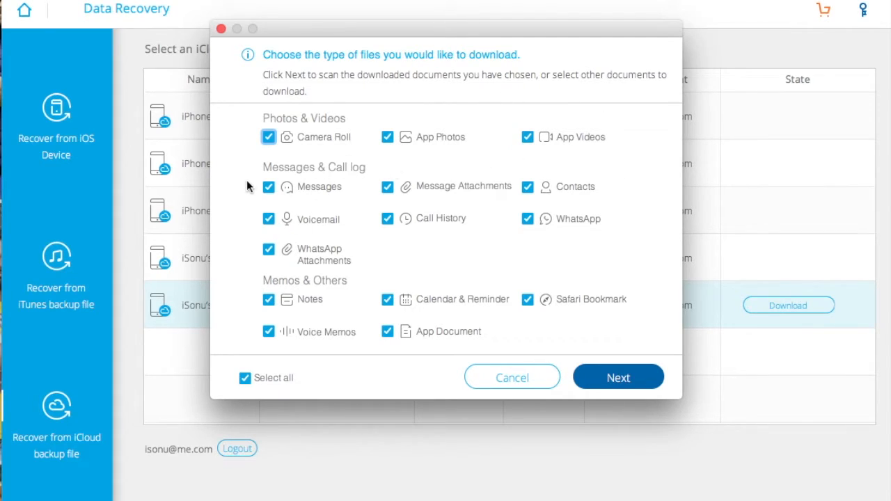
{"action": "mouse_move", "coordinate": [432, 198]}
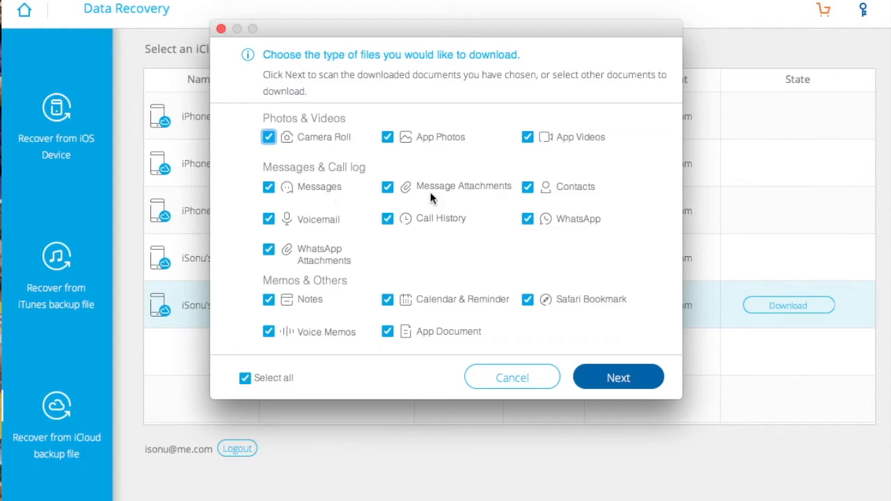
{"action": "mouse_move", "coordinate": [543, 197]}
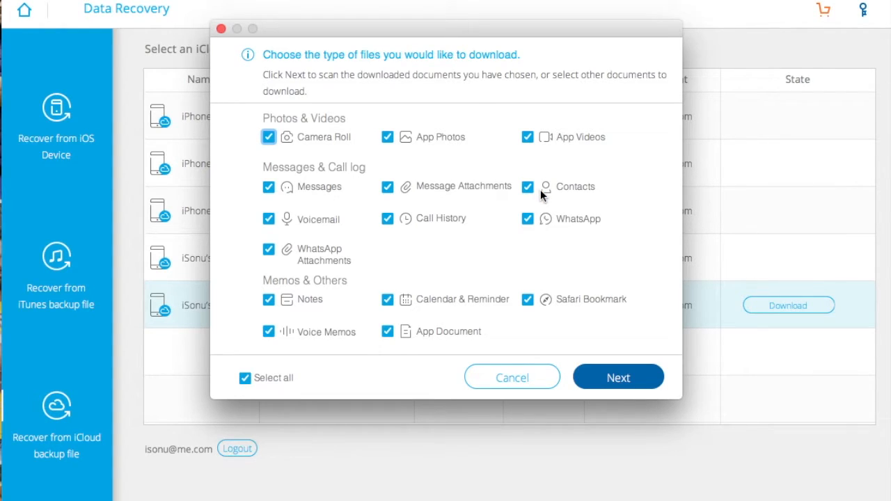
{"action": "mouse_move", "coordinate": [631, 183]}
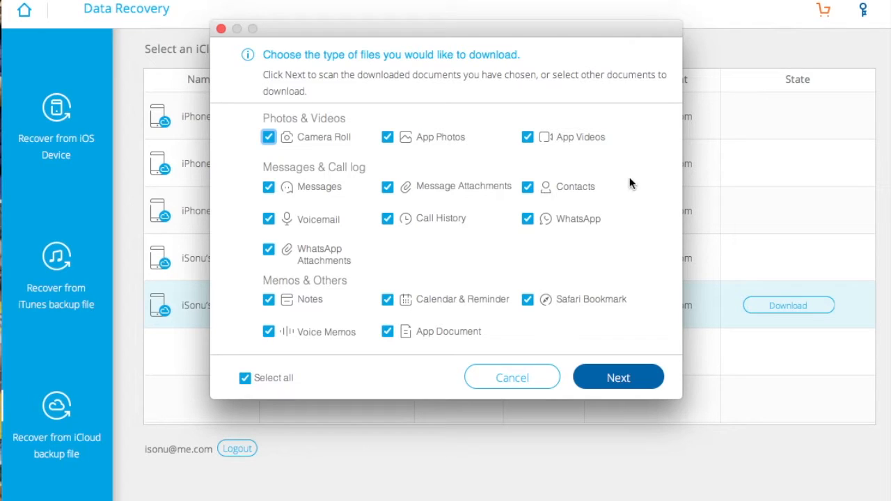
{"action": "mouse_move", "coordinate": [256, 223]}
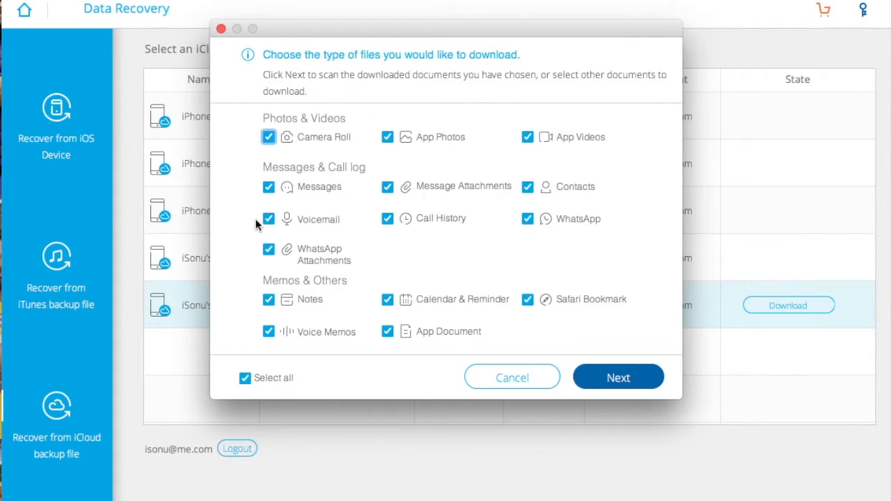
{"action": "mouse_move", "coordinate": [506, 226]}
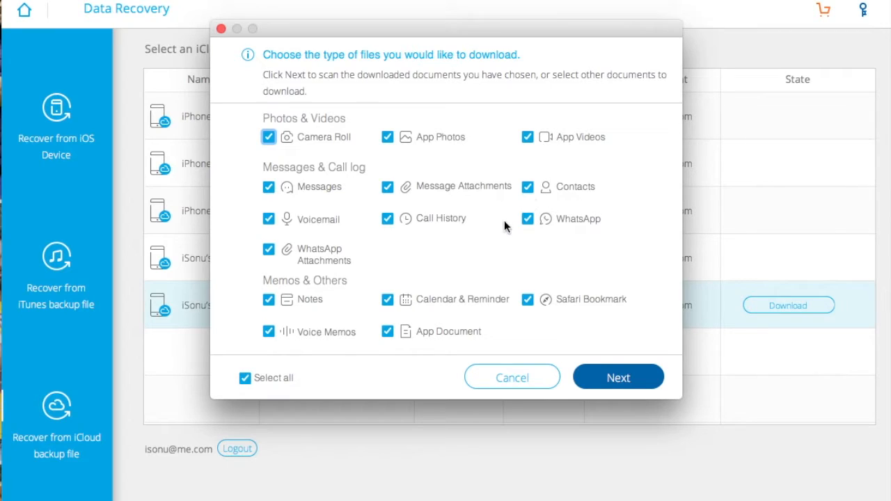
{"action": "mouse_move", "coordinate": [433, 276]}
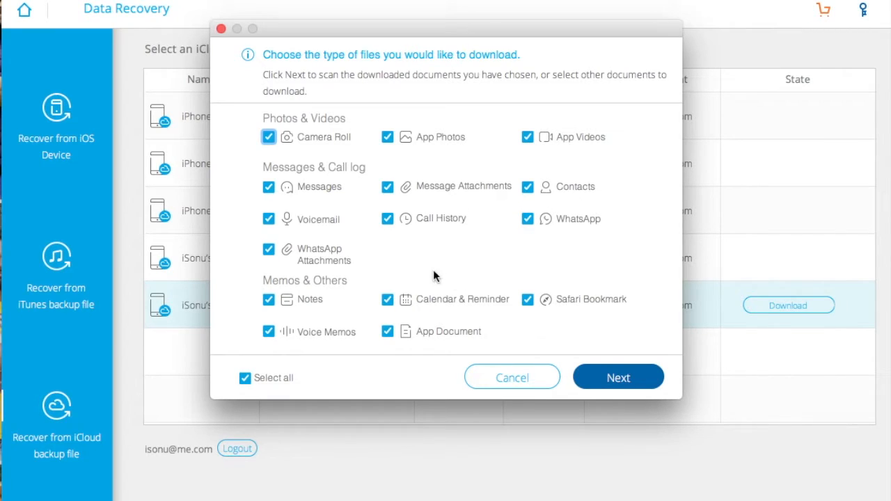
{"action": "mouse_move", "coordinate": [341, 274]}
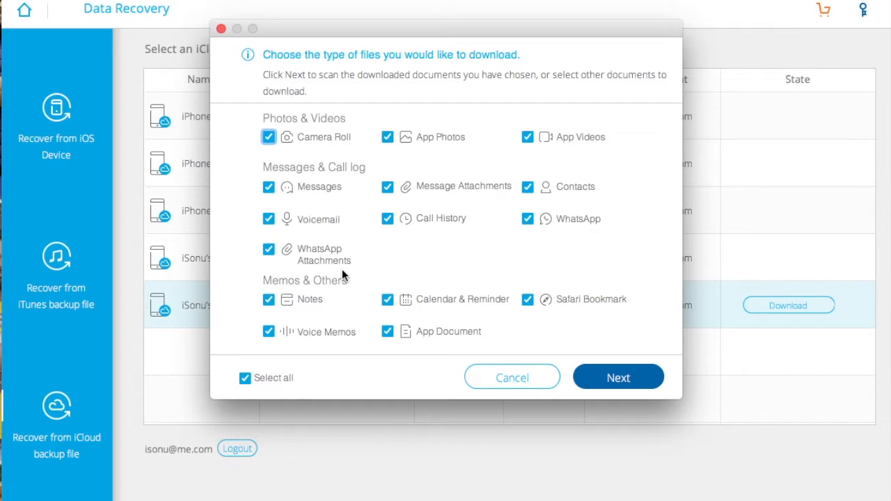
{"action": "mouse_move", "coordinate": [373, 284]}
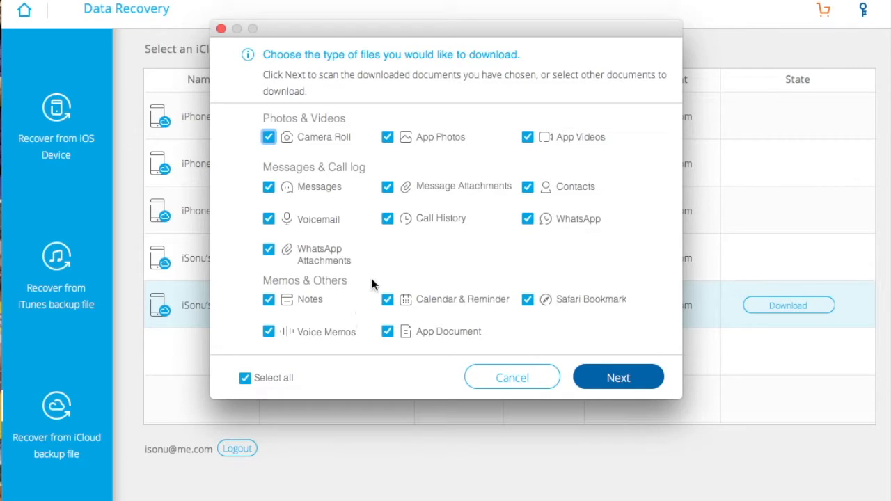
{"action": "mouse_move", "coordinate": [318, 315]}
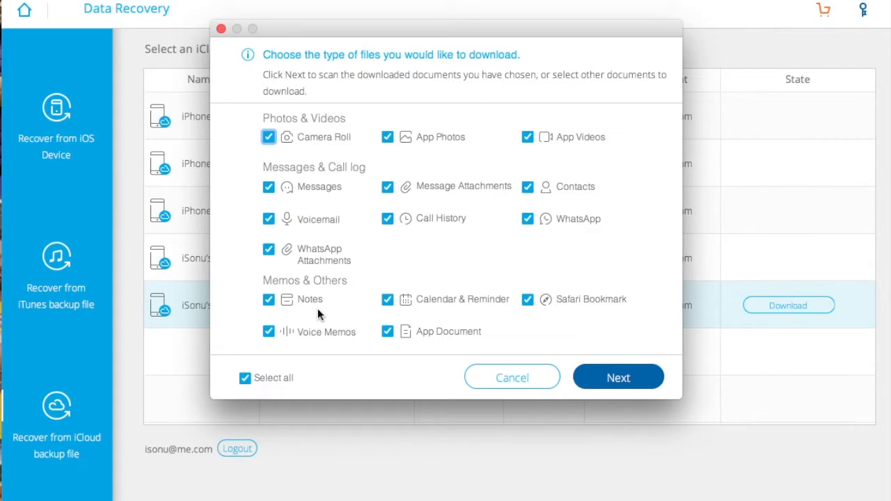
{"action": "mouse_move", "coordinate": [340, 355]}
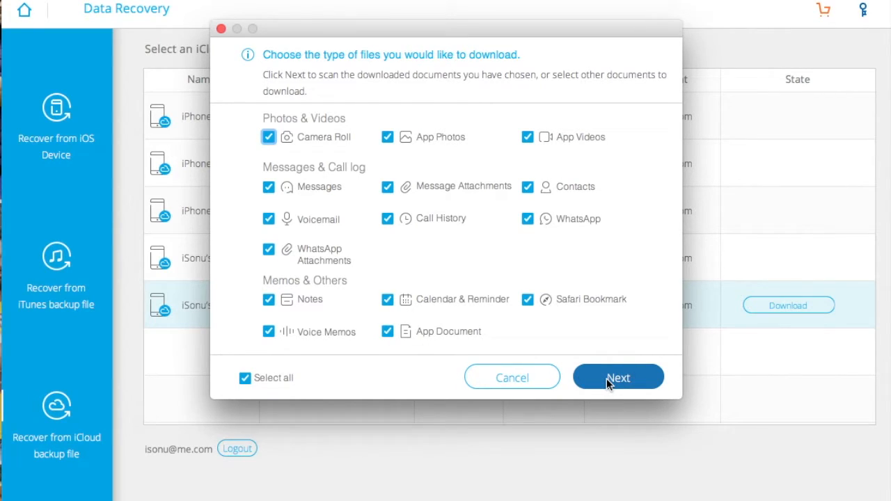
- Keep Select all file types checked and start downloading the iCloud backup
{"action": "left_click", "coordinate": [617, 376]}
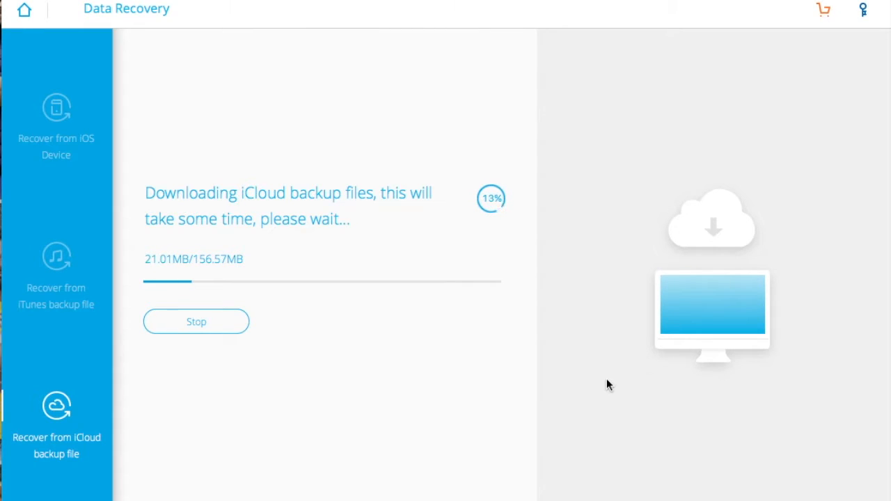
{"action": "mouse_move", "coordinate": [880, 71]}
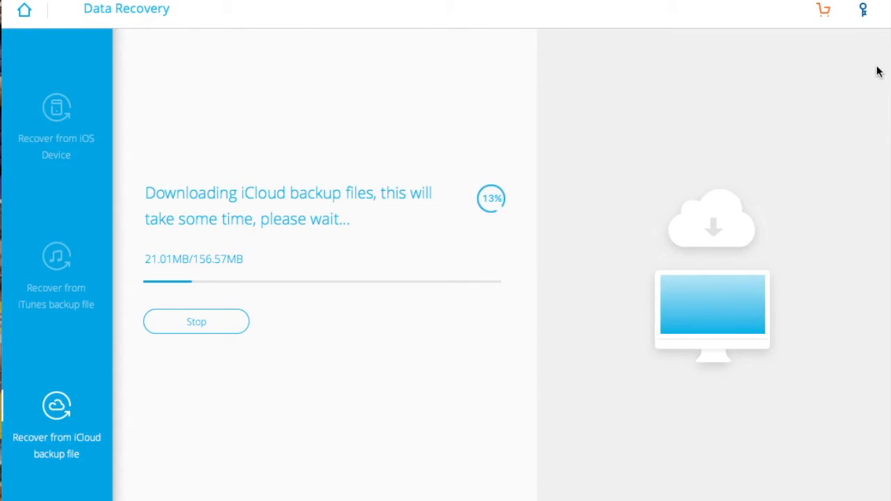
{"action": "mouse_move", "coordinate": [831, 48]}
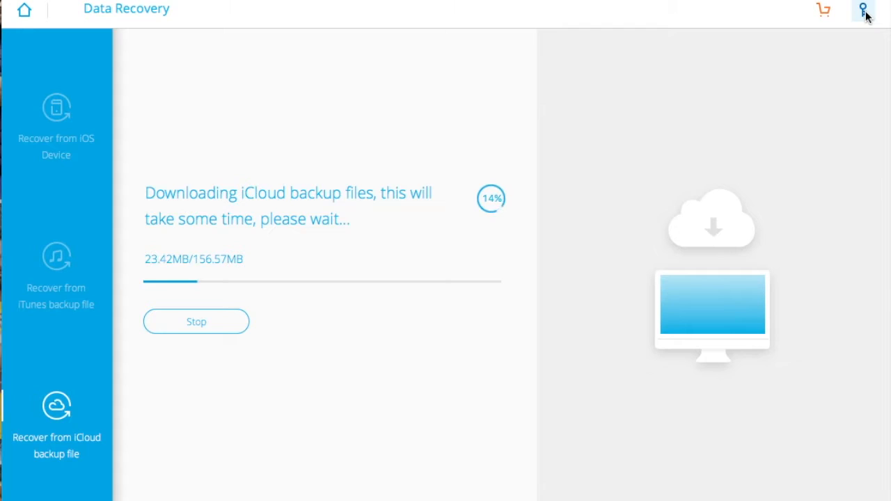
{"action": "mouse_move", "coordinate": [823, 11]}
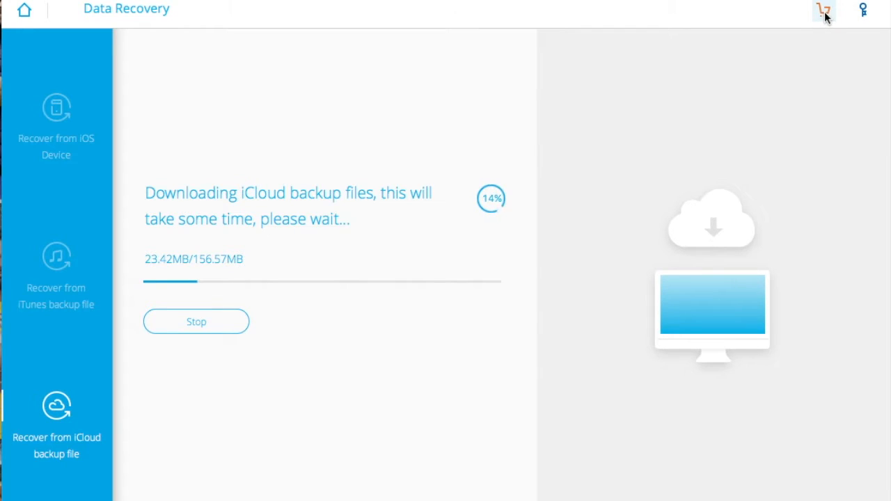
{"action": "mouse_move", "coordinate": [142, 74]}
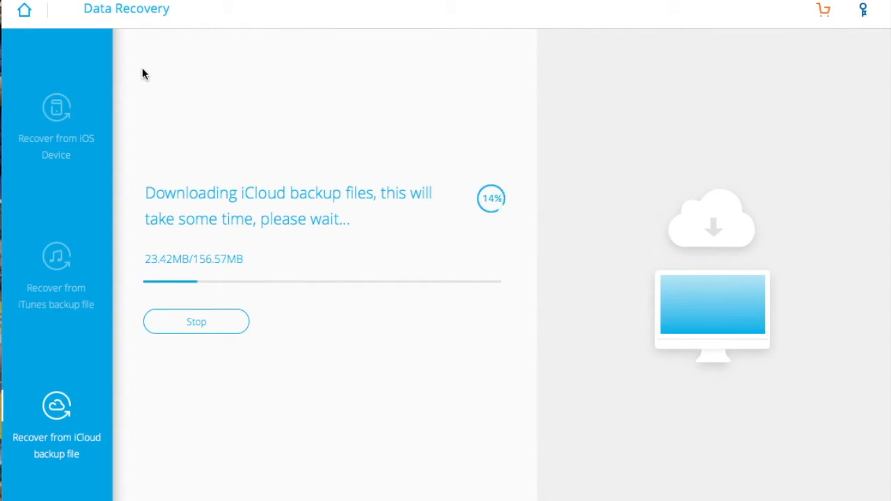
{"action": "mouse_move", "coordinate": [23, 11]}
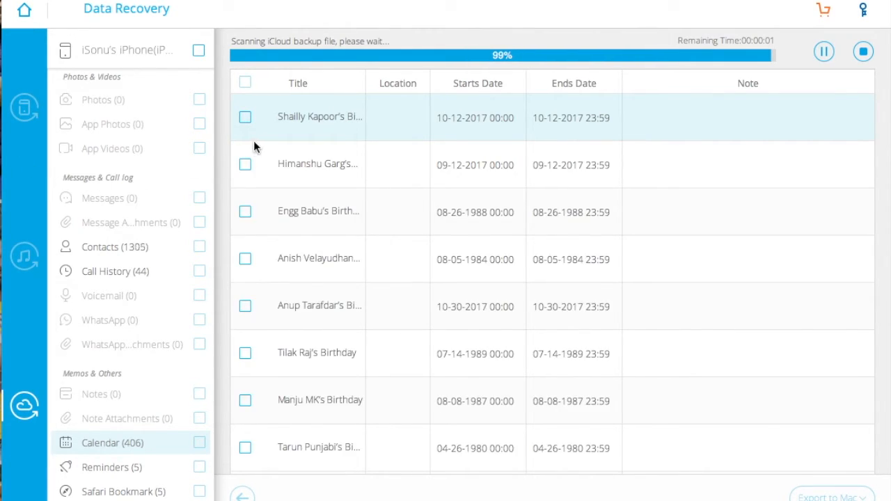
{"action": "mouse_move", "coordinate": [290, 204]}
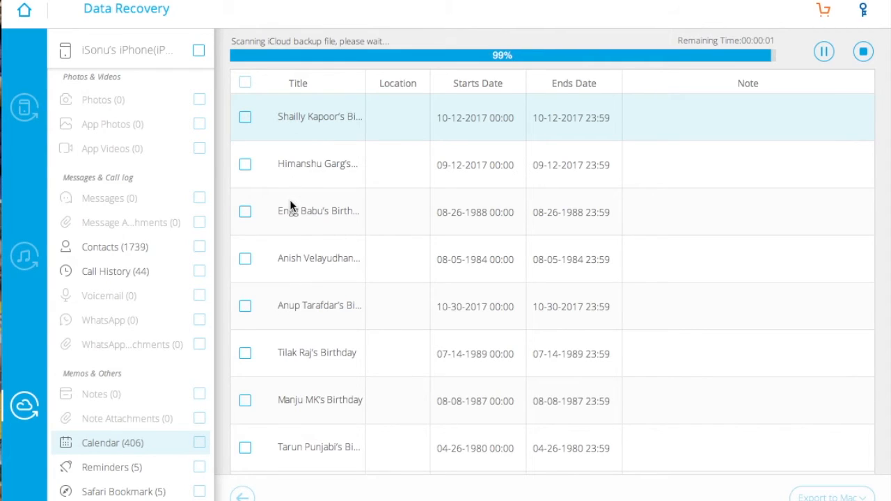
- Scroll through the recovered Calendar events
{"action": "scroll", "scroll_direction": "down", "scroll_amount": 3}
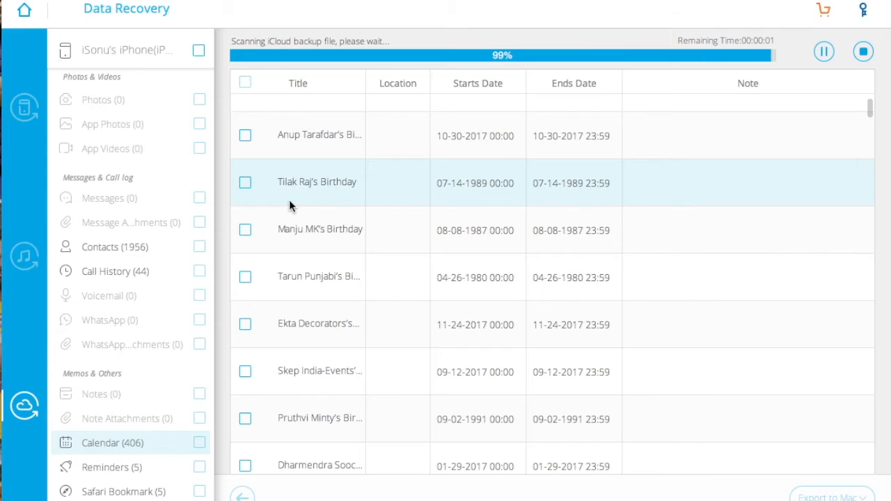
{"action": "scroll", "scroll_direction": "down", "scroll_amount": 3}
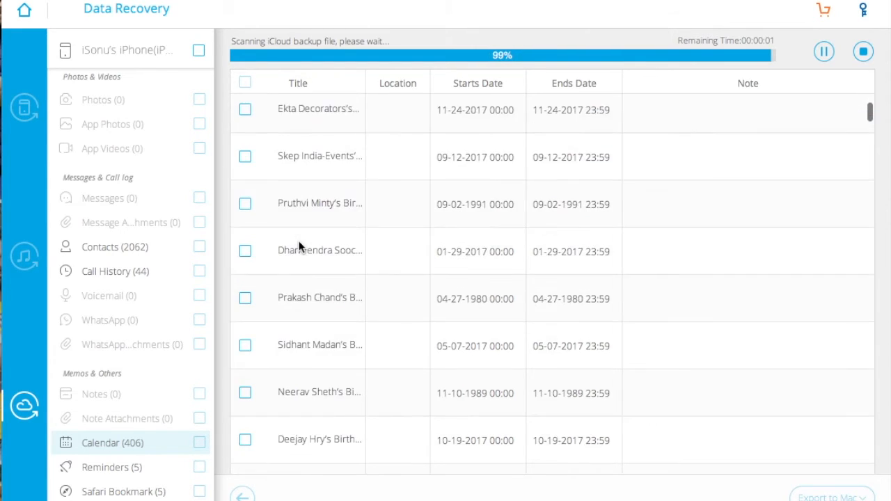
{"action": "scroll", "scroll_direction": "down", "scroll_amount": 3}
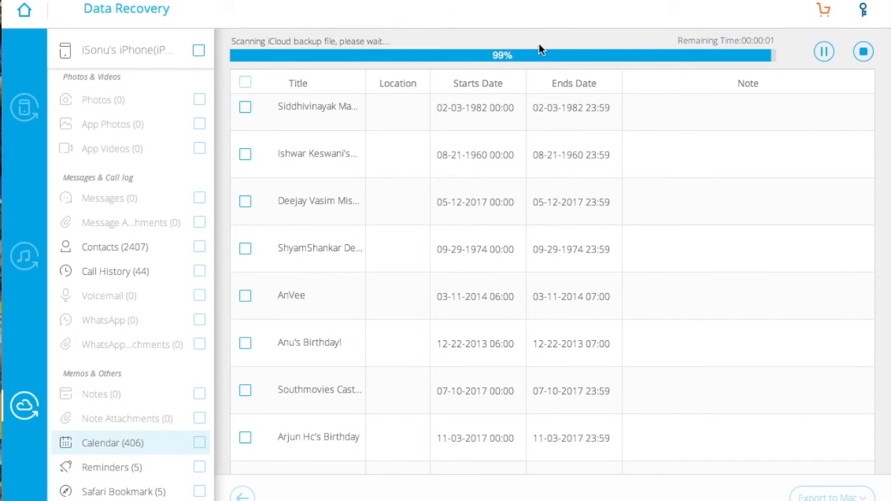
{"action": "scroll", "scroll_direction": "down", "scroll_amount": 3}
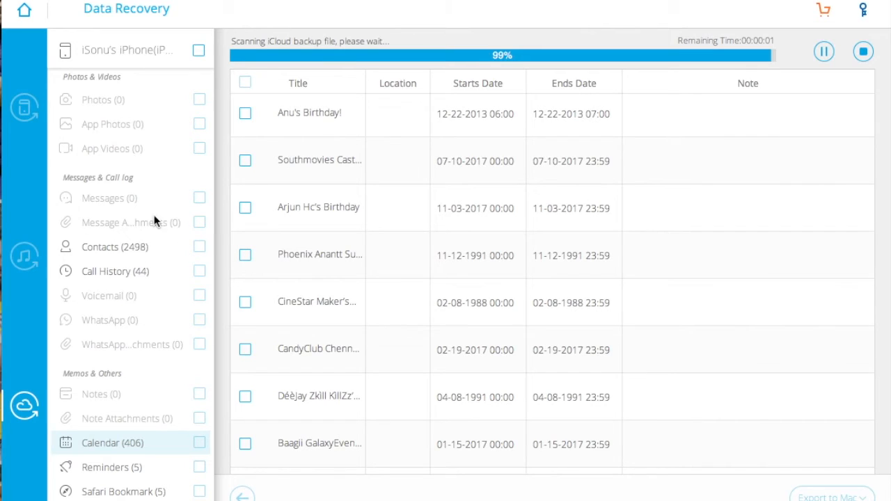
{"action": "mouse_move", "coordinate": [166, 265]}
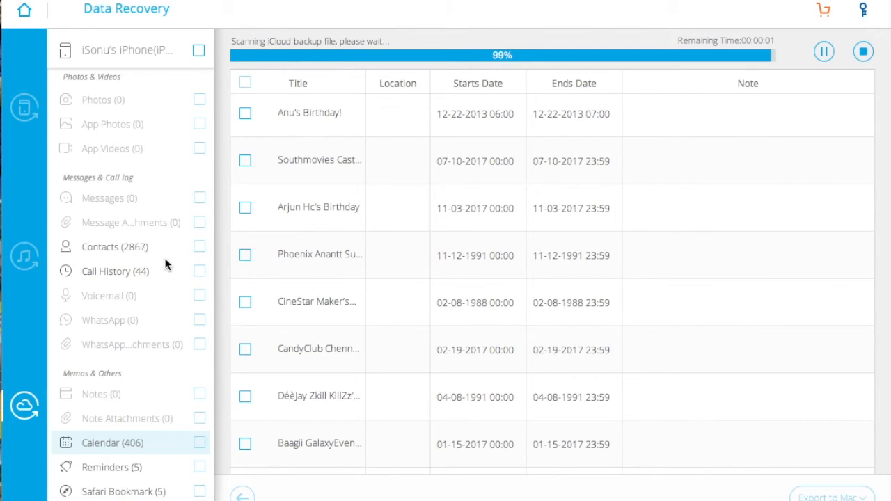
{"action": "scroll", "scroll_direction": "down", "scroll_amount": 3}
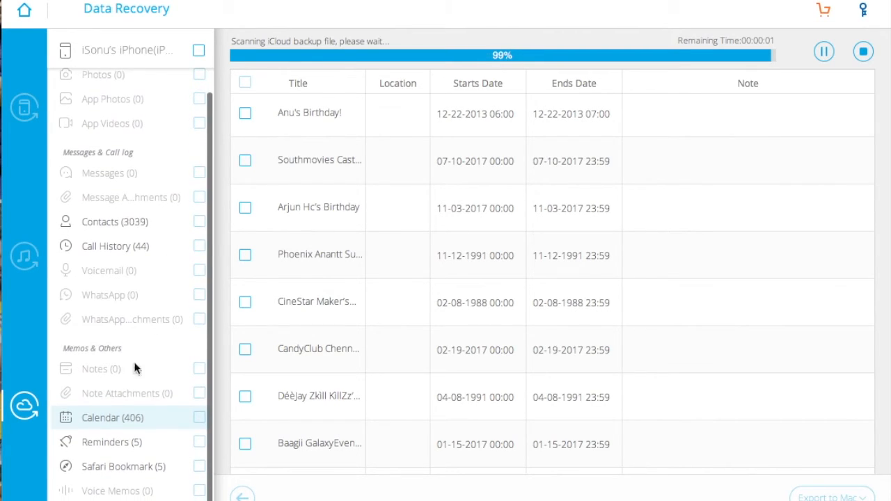
- Preview Reminders, return to Calendar, then show the 5 recovered Safari bookmarks
{"action": "left_click", "coordinate": [104, 442]}
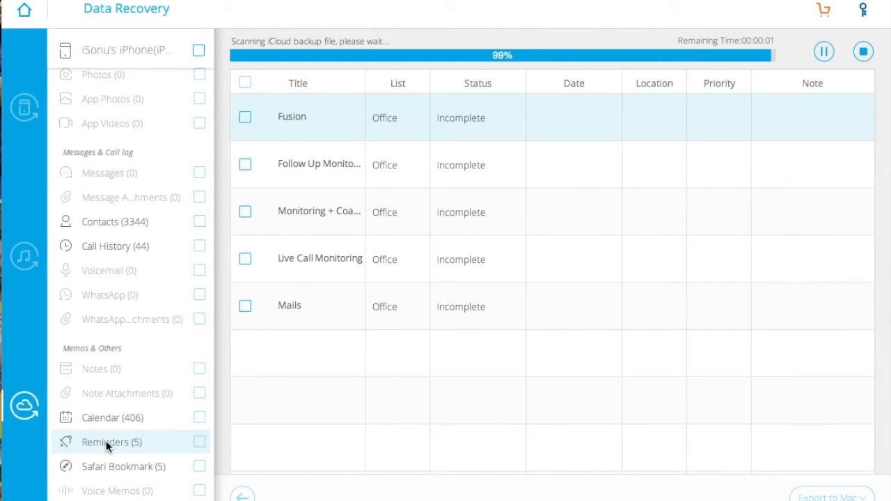
{"action": "mouse_move", "coordinate": [136, 391]}
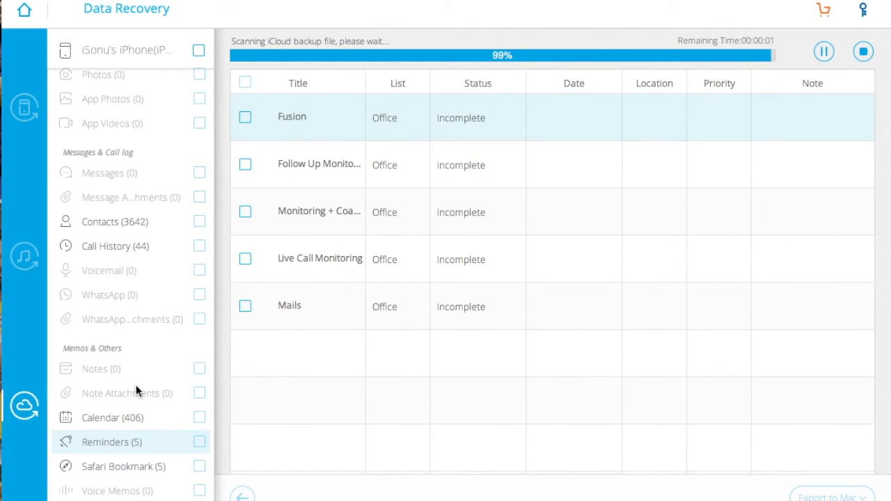
{"action": "left_click", "coordinate": [112, 416]}
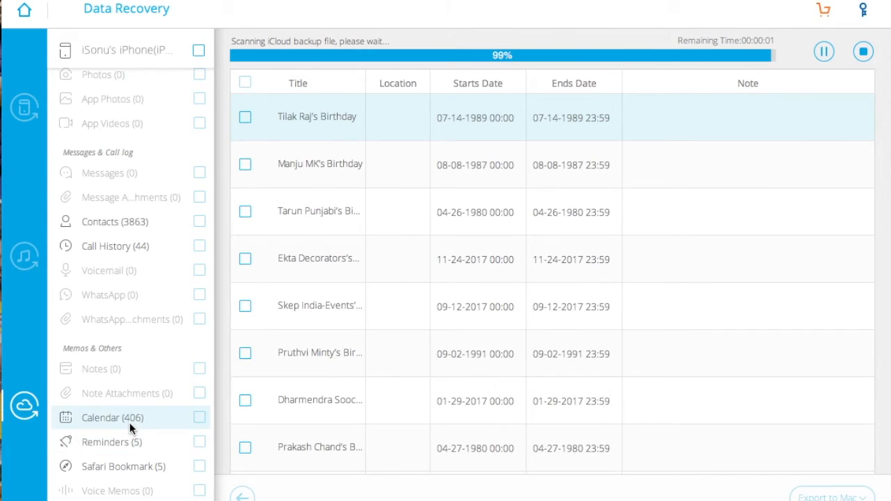
{"action": "left_click", "coordinate": [117, 466]}
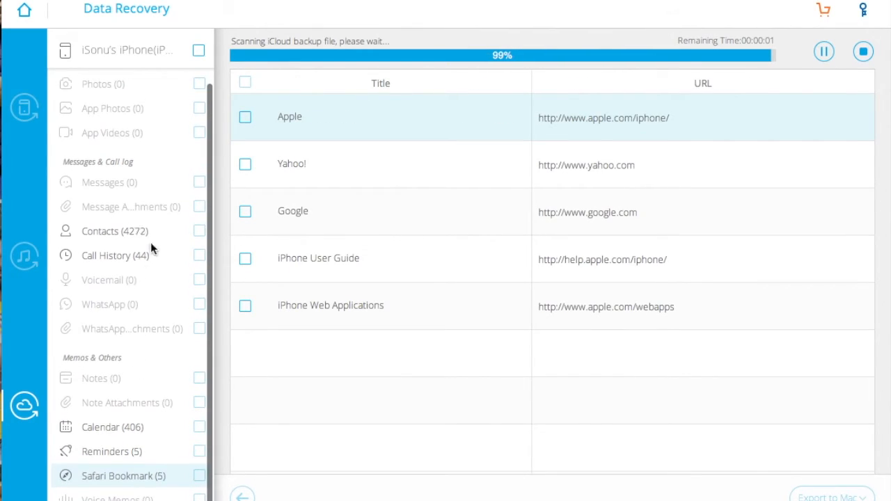
- Browse the recovered contacts list and preview two contacts' details
{"action": "left_click", "coordinate": [116, 230]}
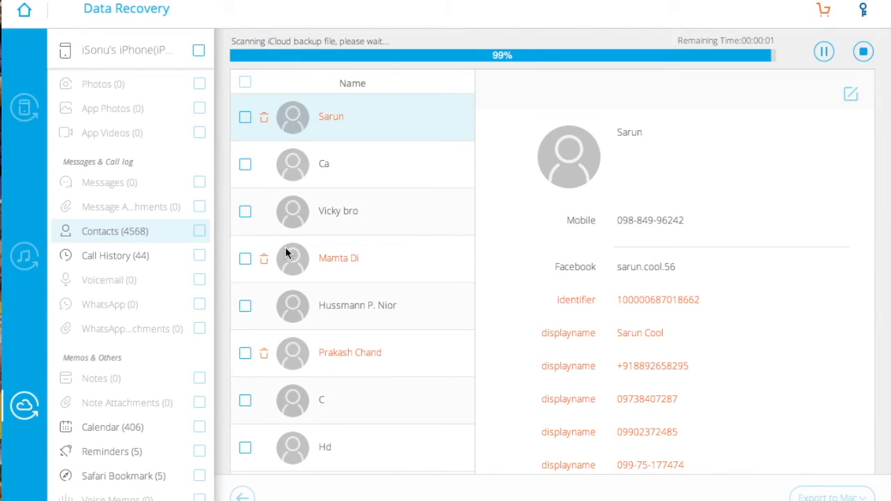
{"action": "scroll", "scroll_direction": "down", "scroll_amount": 3}
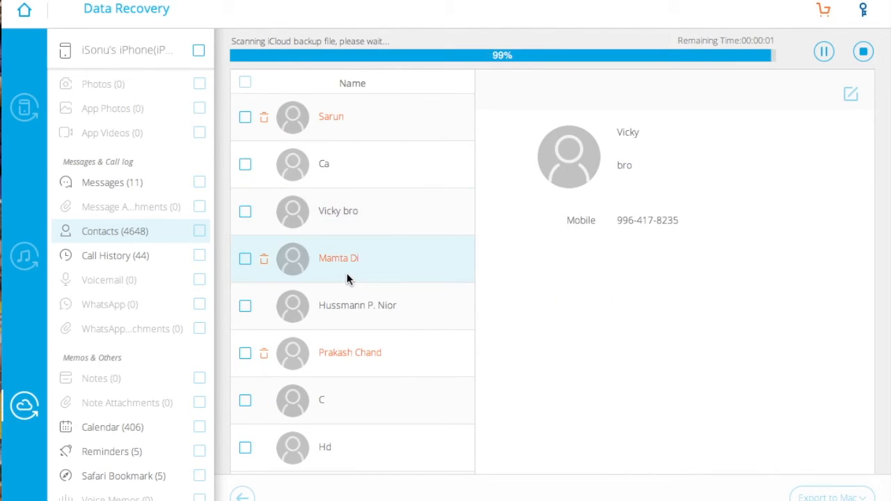
{"action": "left_click", "coordinate": [357, 305]}
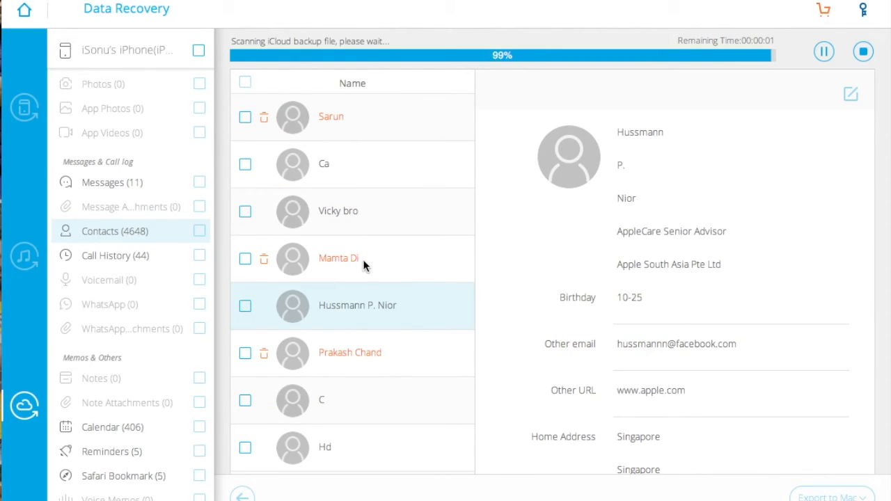
{"action": "left_click", "coordinate": [339, 259]}
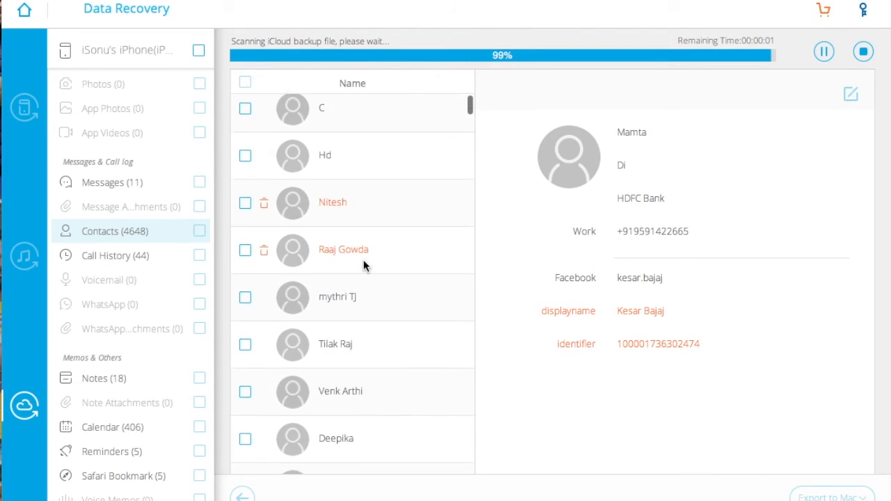
{"action": "scroll", "scroll_direction": "up", "scroll_amount": 3}
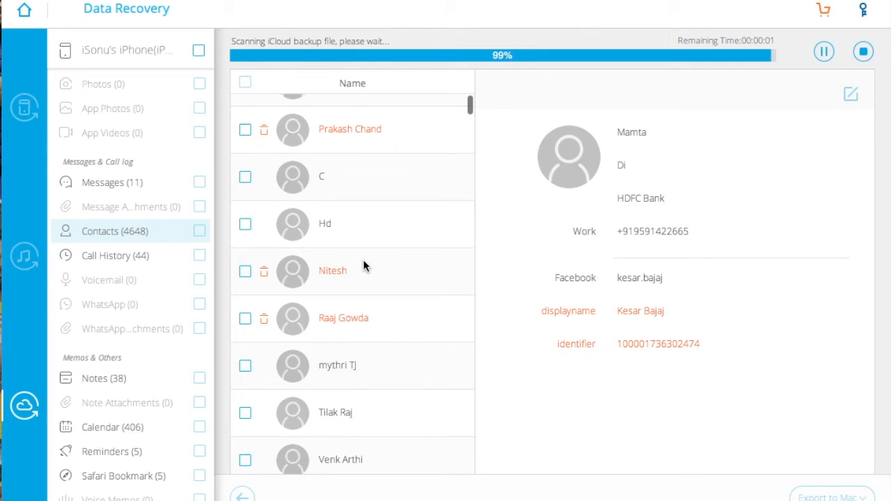
{"action": "scroll", "scroll_direction": "down", "scroll_amount": 3}
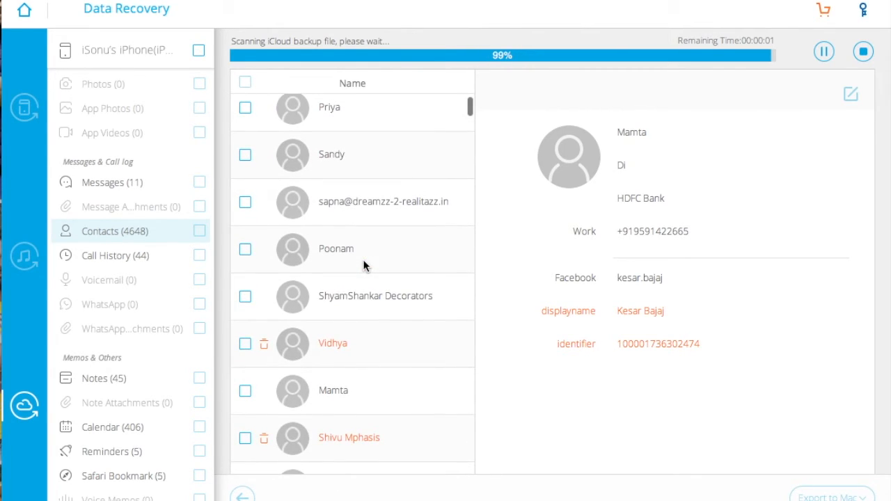
{"action": "scroll", "scroll_direction": "down", "scroll_amount": 3}
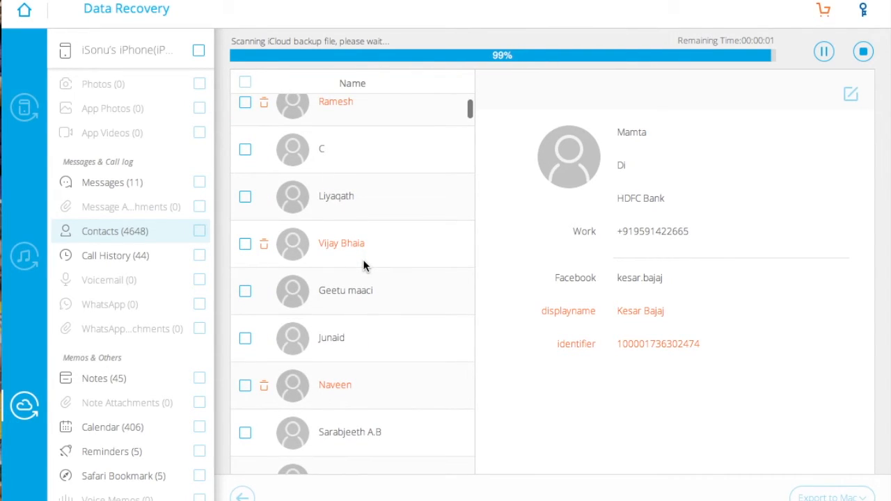
- Preview contacts Vijay Bhaia and Liyaqath, then a recovered message conversation
{"action": "left_click", "coordinate": [341, 243]}
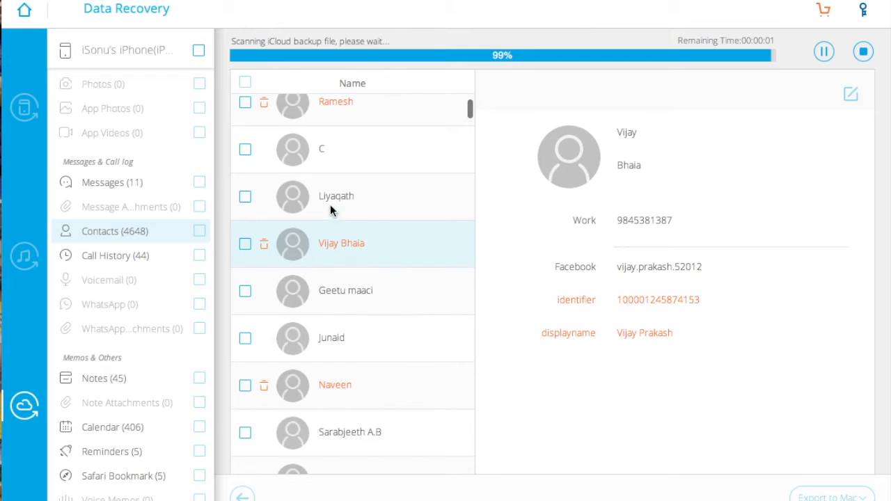
{"action": "left_click", "coordinate": [336, 196]}
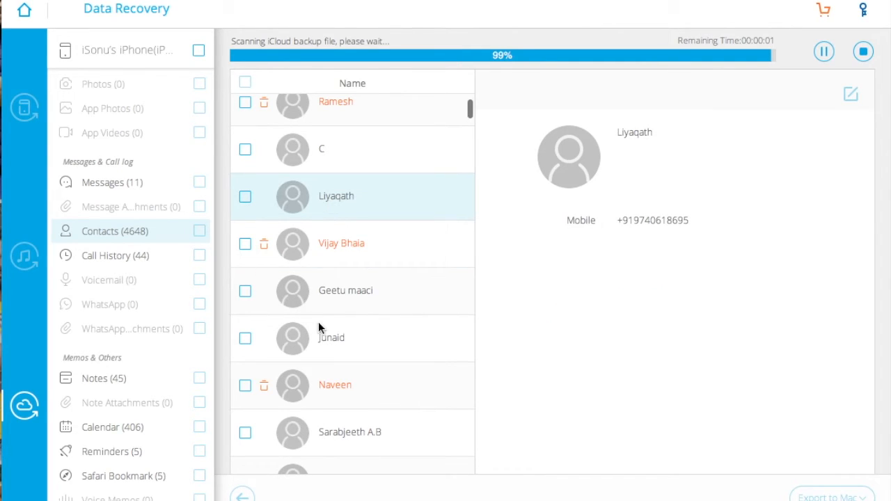
{"action": "scroll", "scroll_direction": "down", "scroll_amount": 3}
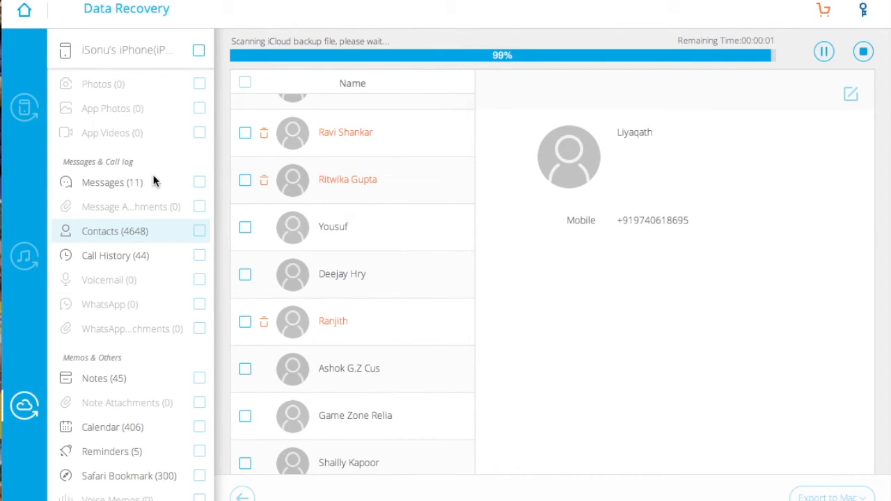
{"action": "left_click", "coordinate": [103, 182]}
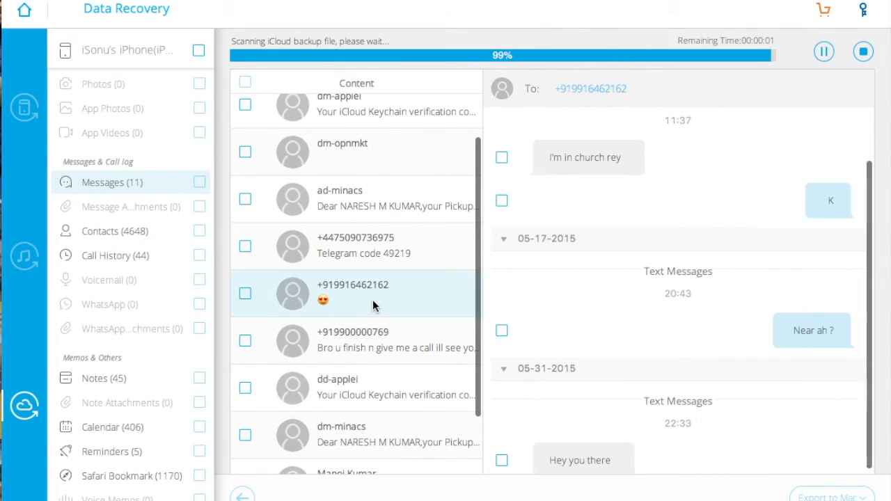
{"action": "left_click", "coordinate": [396, 340]}
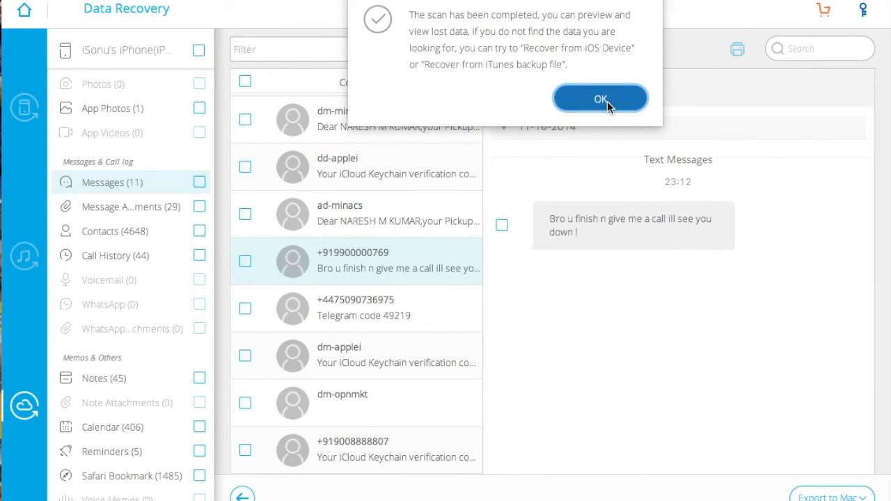
- Acknowledge the scan-complete notice and view the single App Photos (1) item
{"action": "left_click", "coordinate": [599, 98]}
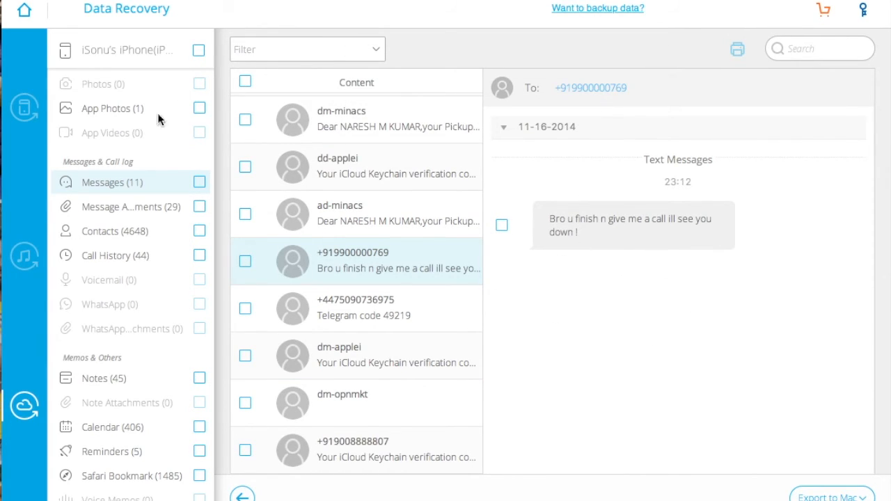
{"action": "left_click", "coordinate": [106, 108]}
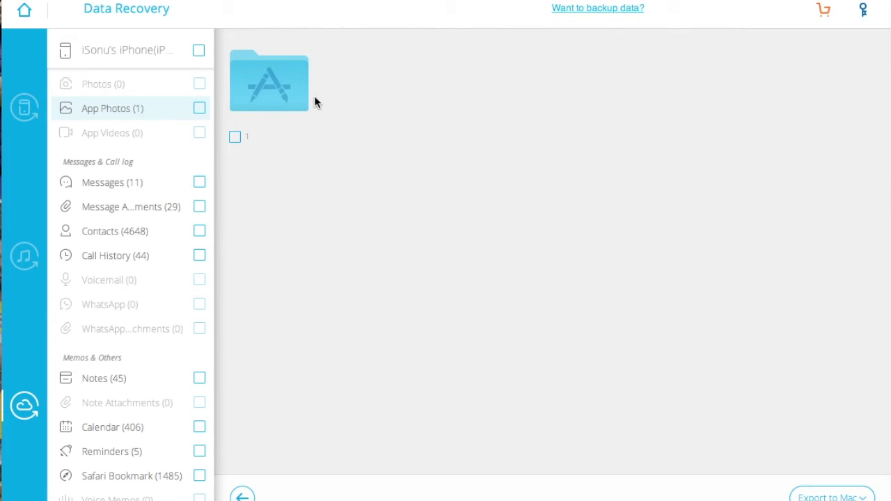
{"action": "mouse_move", "coordinate": [122, 117]}
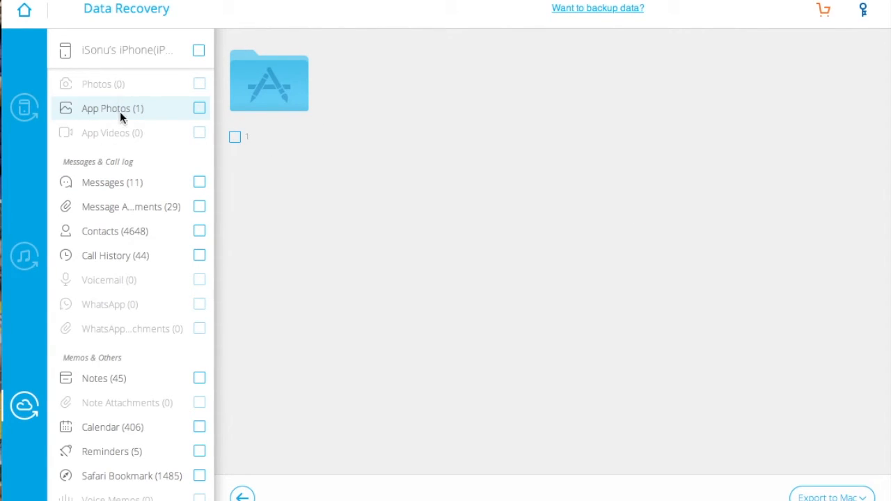
{"action": "mouse_move", "coordinate": [114, 84]}
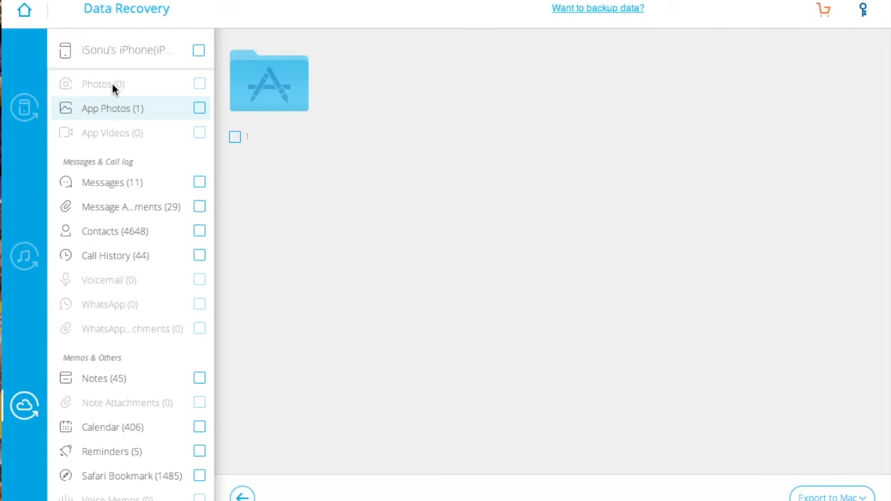
{"action": "scroll", "scroll_direction": "down", "scroll_amount": 3}
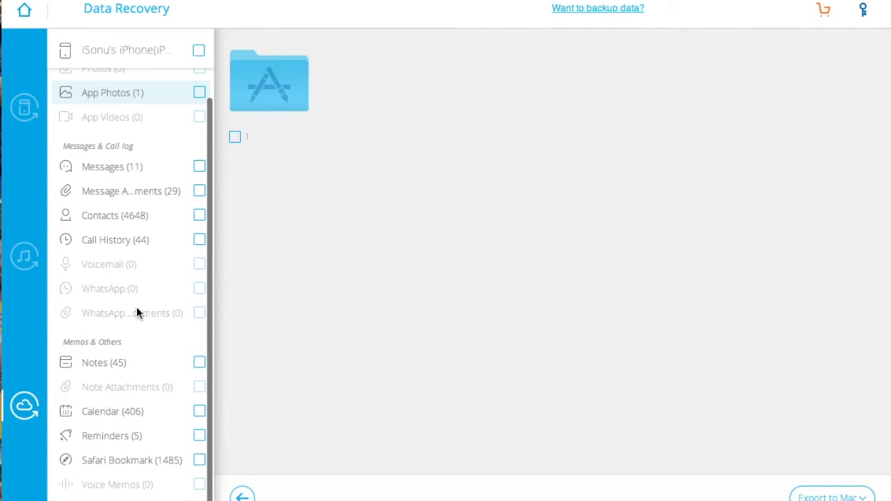
{"action": "scroll", "scroll_direction": "up", "scroll_amount": 3}
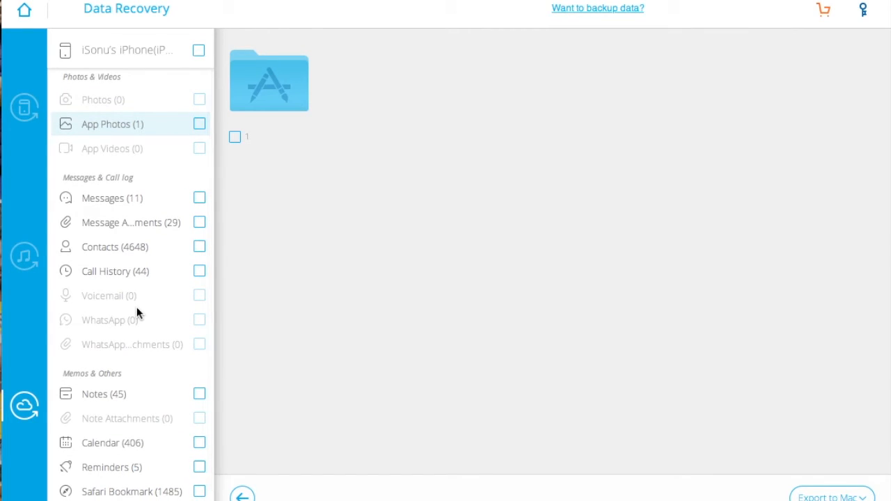
{"action": "mouse_move", "coordinate": [107, 315]}
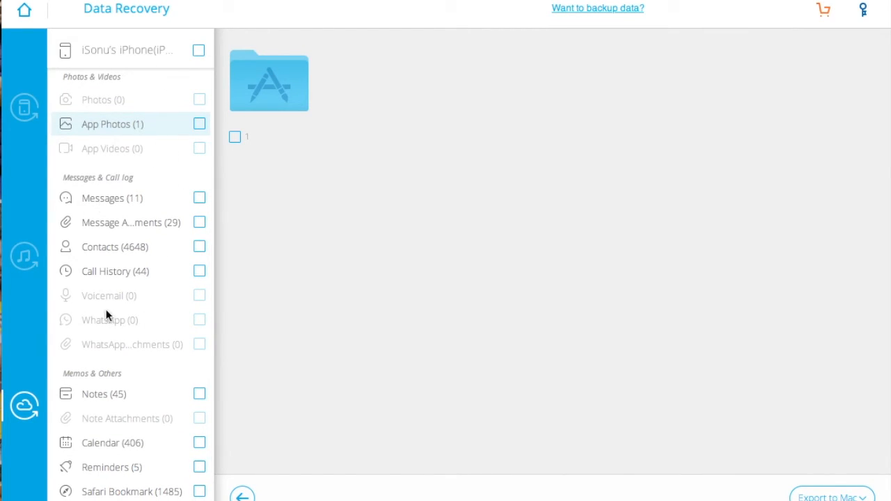
{"action": "mouse_move", "coordinate": [228, 486]}
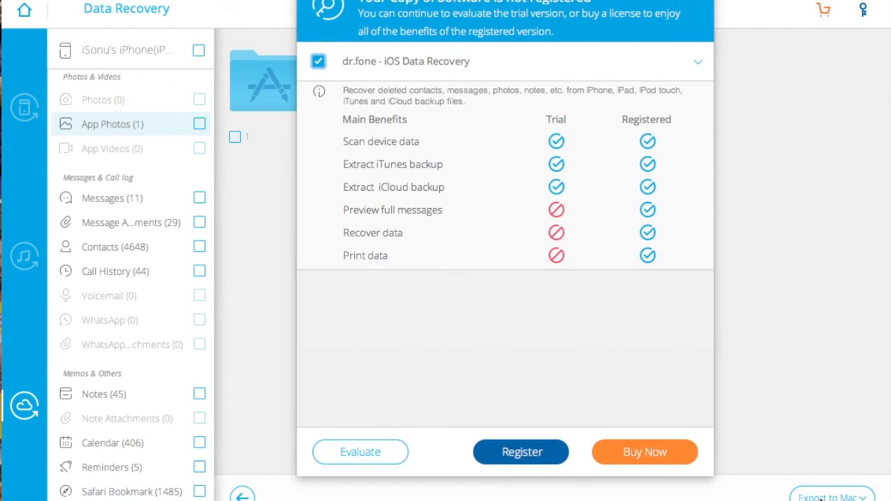
{"action": "mouse_move", "coordinate": [447, 134]}
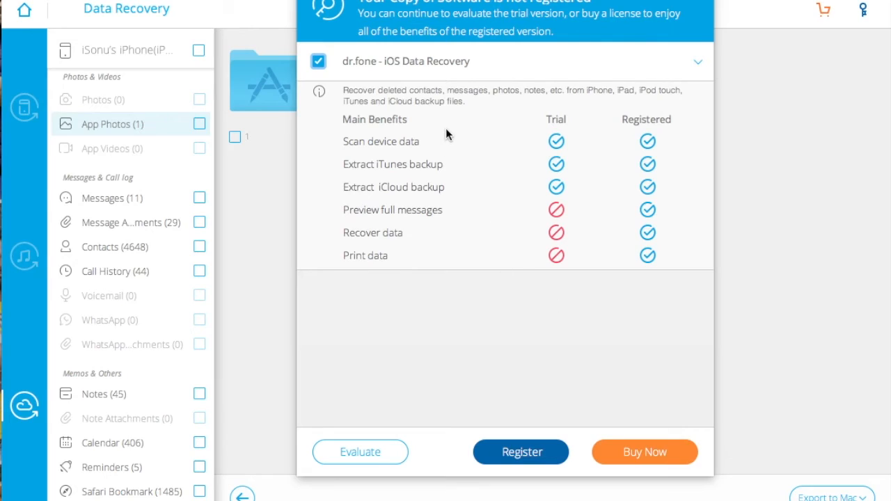
{"action": "mouse_move", "coordinate": [498, 221]}
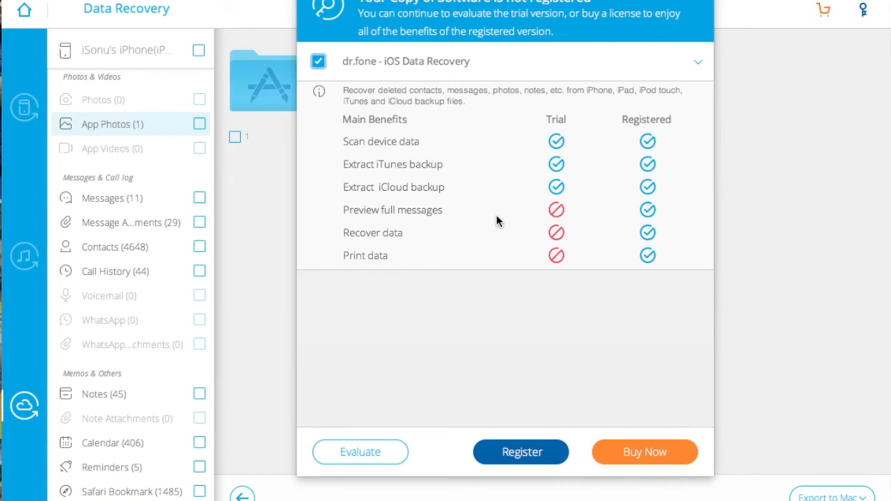
{"action": "mouse_move", "coordinate": [542, 240]}
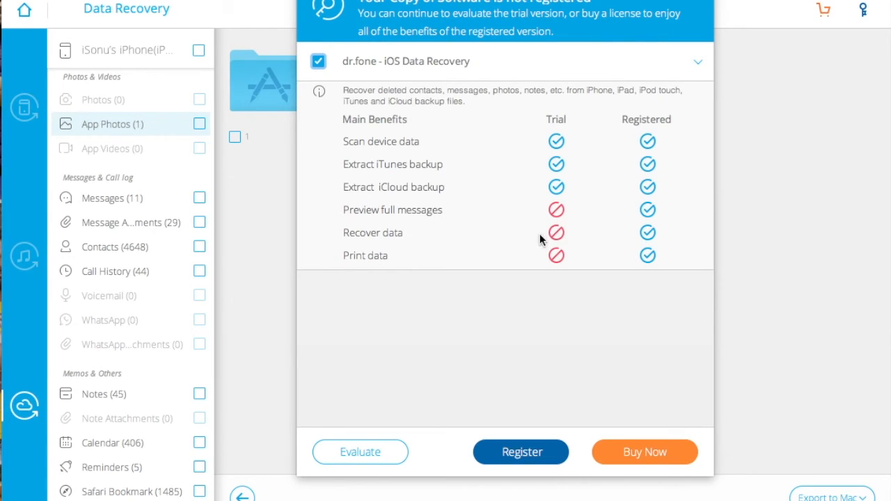
{"action": "mouse_move", "coordinate": [550, 240]}
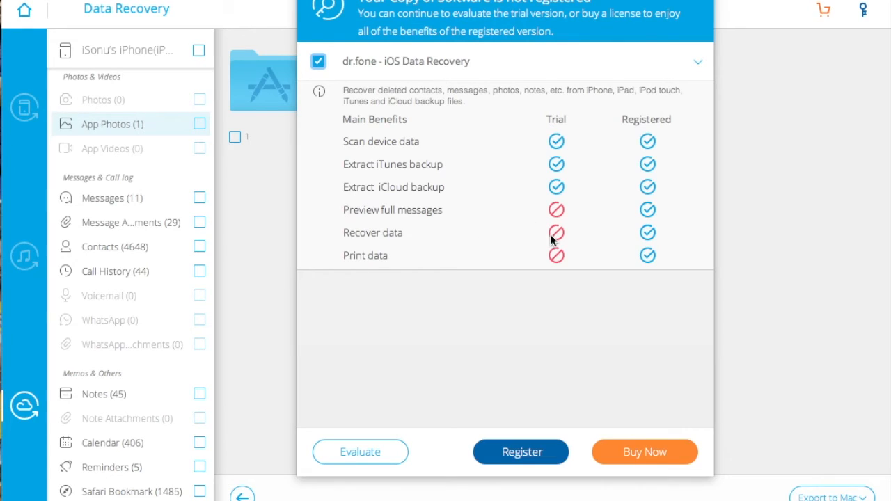
{"action": "mouse_move", "coordinate": [591, 240]}
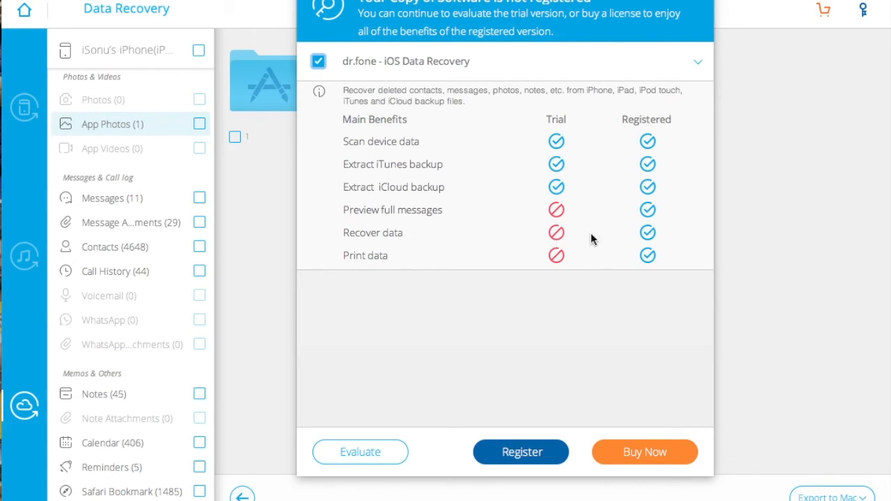
{"action": "mouse_move", "coordinate": [557, 250]}
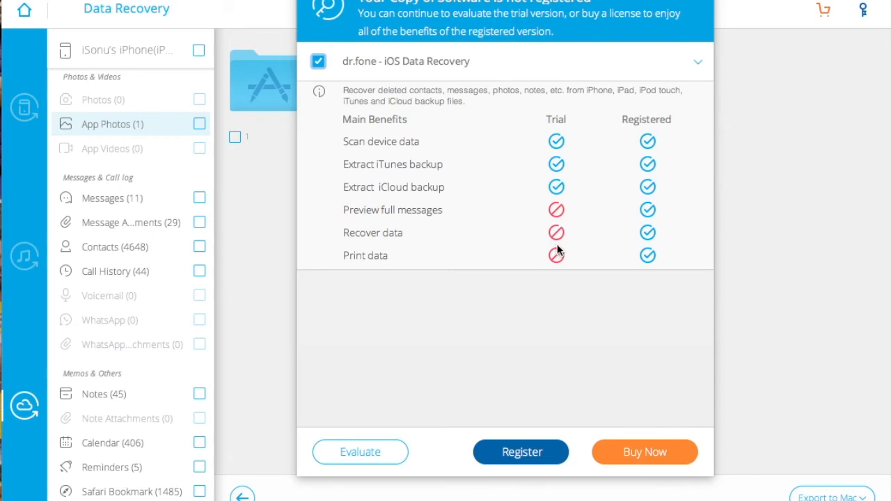
{"action": "mouse_move", "coordinate": [623, 234]}
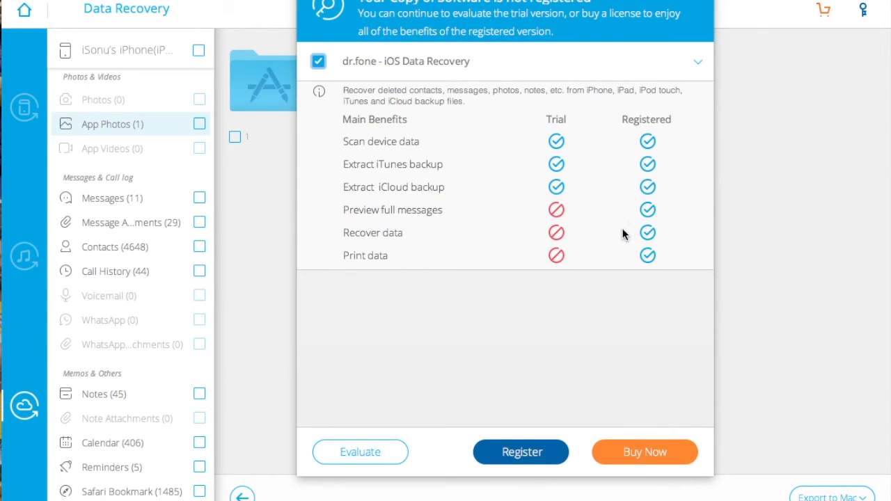
{"action": "mouse_move", "coordinate": [631, 226]}
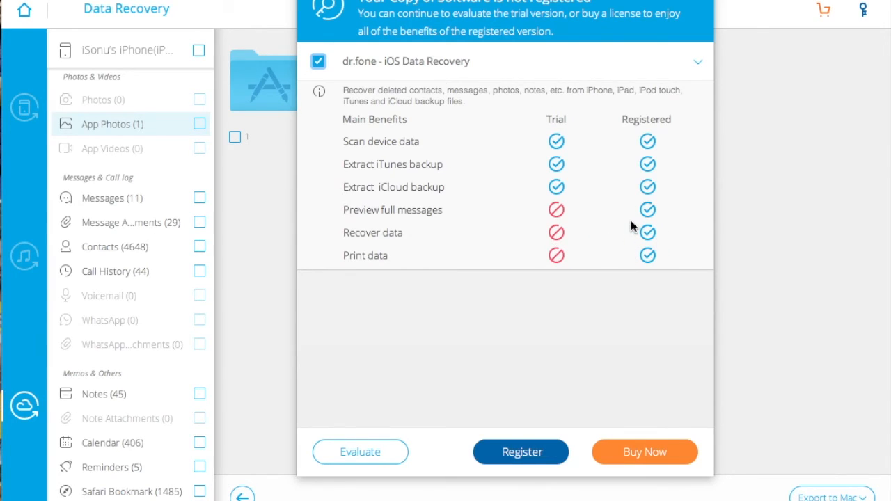
{"action": "mouse_move", "coordinate": [449, 403]}
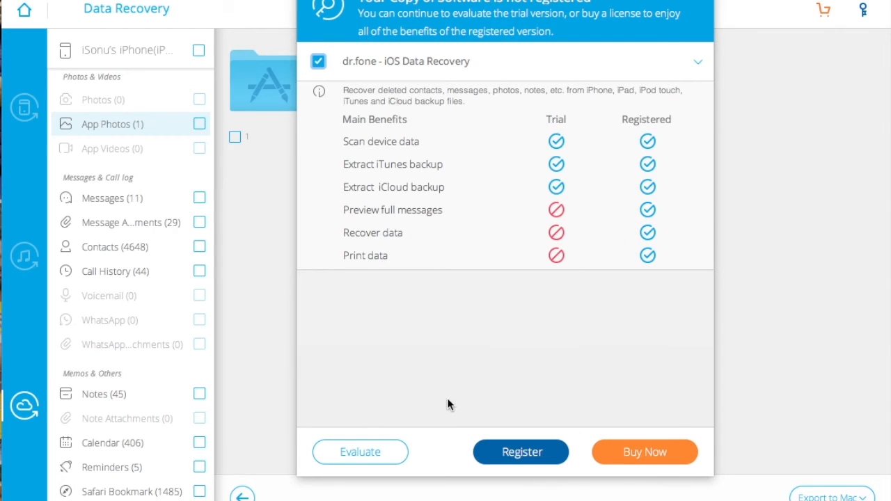
- Choose Evaluate on the registration notice to continue with the trial version
{"action": "left_click", "coordinate": [359, 452]}
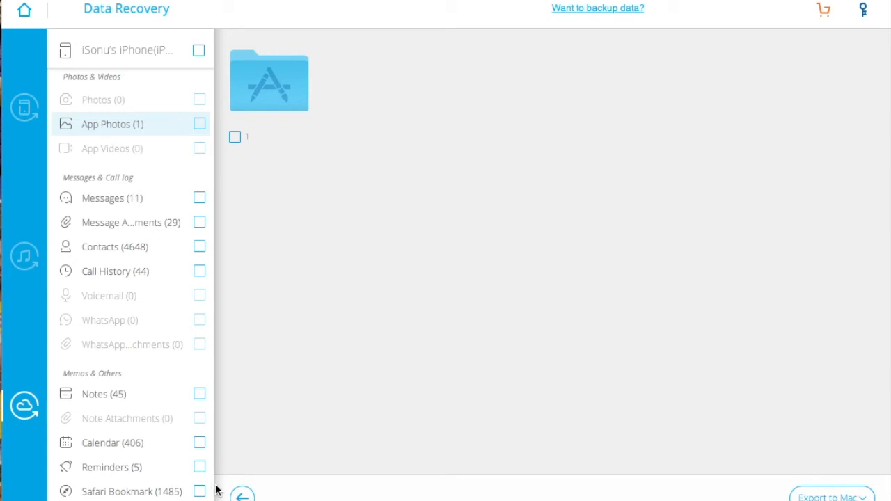
- Discard the iCloud scan results via Back and go to the Home dashboard
{"action": "left_click", "coordinate": [242, 494]}
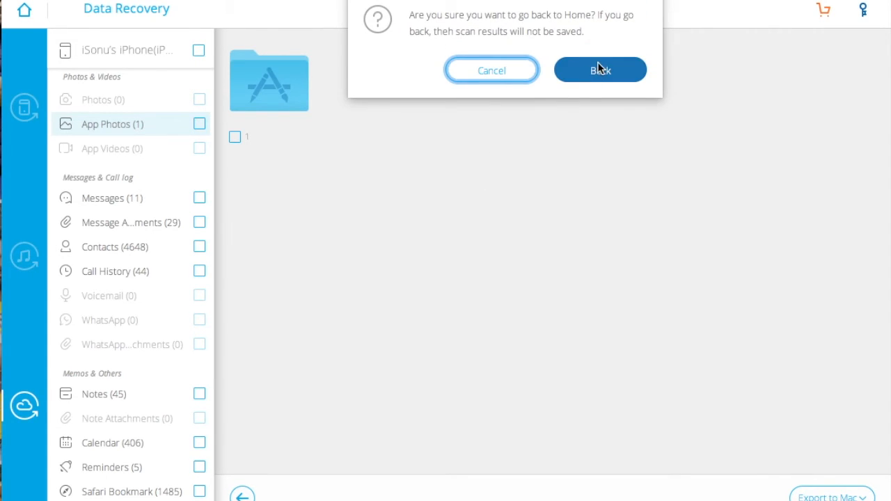
{"action": "left_click", "coordinate": [600, 69]}
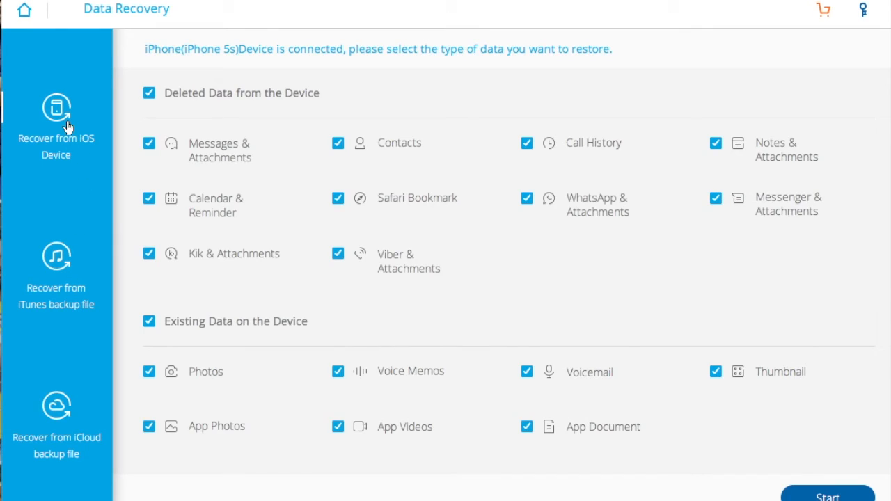
{"action": "left_click", "coordinate": [23, 10]}
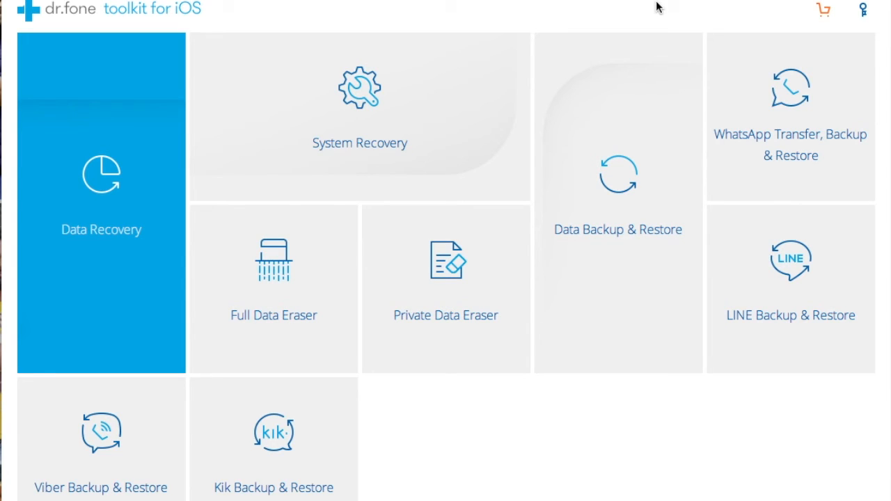
- Open the WhatsApp Transfer, Backup & Restore tool from the home screen
{"action": "left_click", "coordinate": [789, 117]}
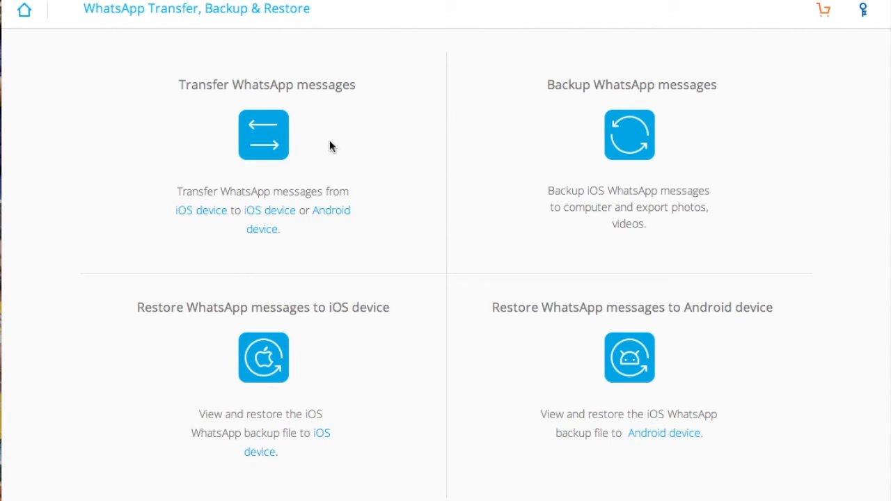
{"action": "mouse_move", "coordinate": [269, 157]}
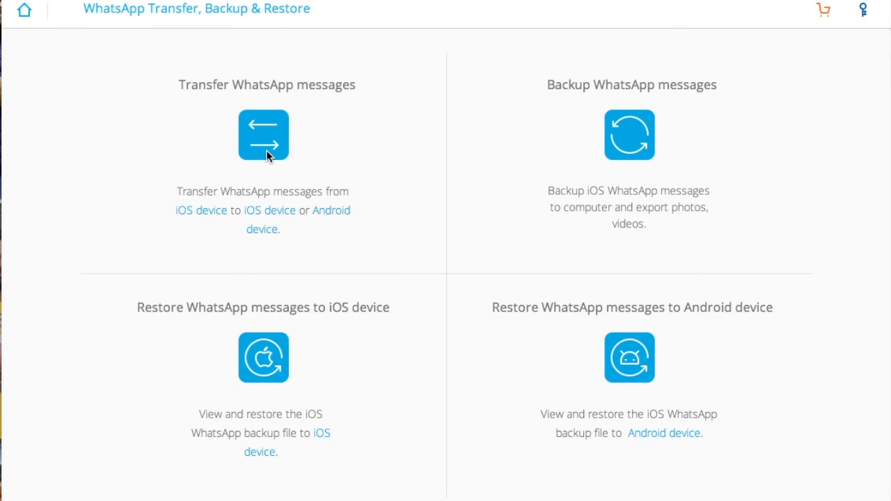
{"action": "mouse_move", "coordinate": [277, 200]}
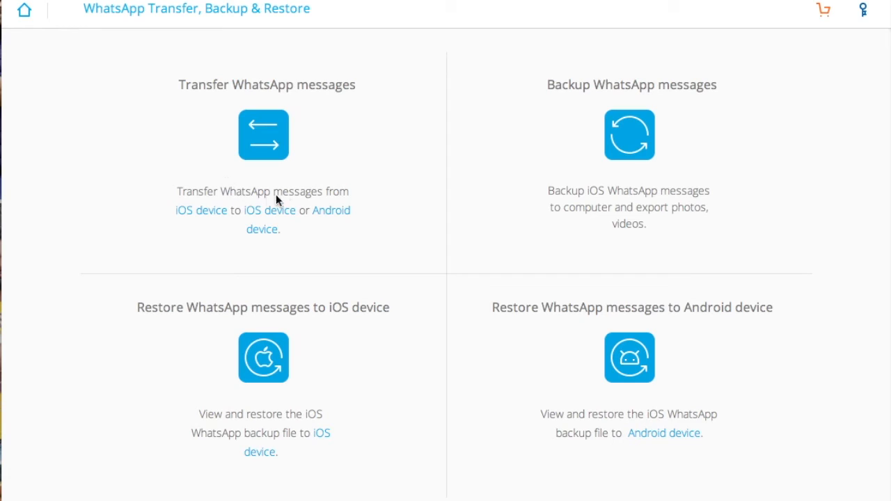
{"action": "mouse_move", "coordinate": [219, 248]}
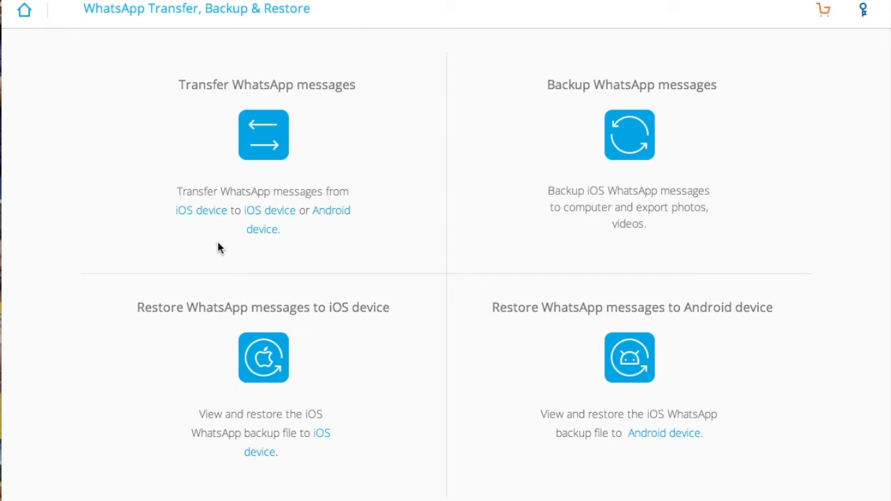
{"action": "mouse_move", "coordinate": [330, 214]}
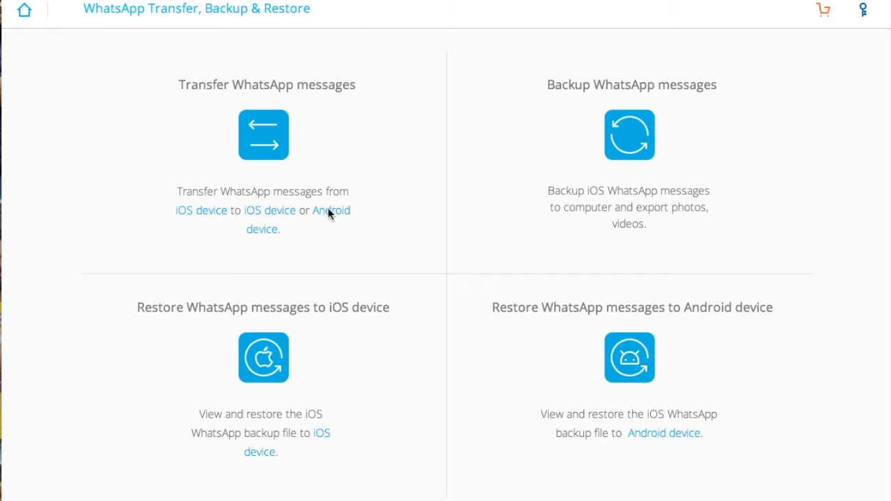
- Open Transfer WhatsApp messages, showing the iPhone 5s as the source device
{"action": "left_click", "coordinate": [263, 134]}
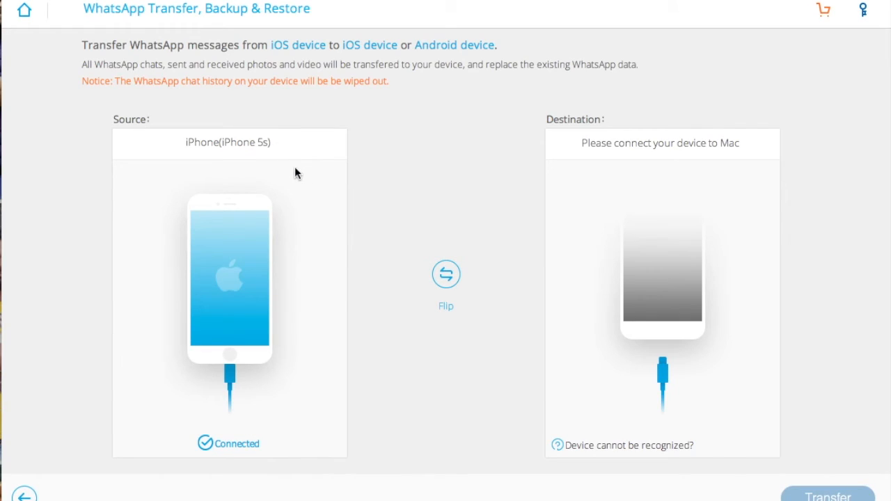
{"action": "mouse_move", "coordinate": [368, 284]}
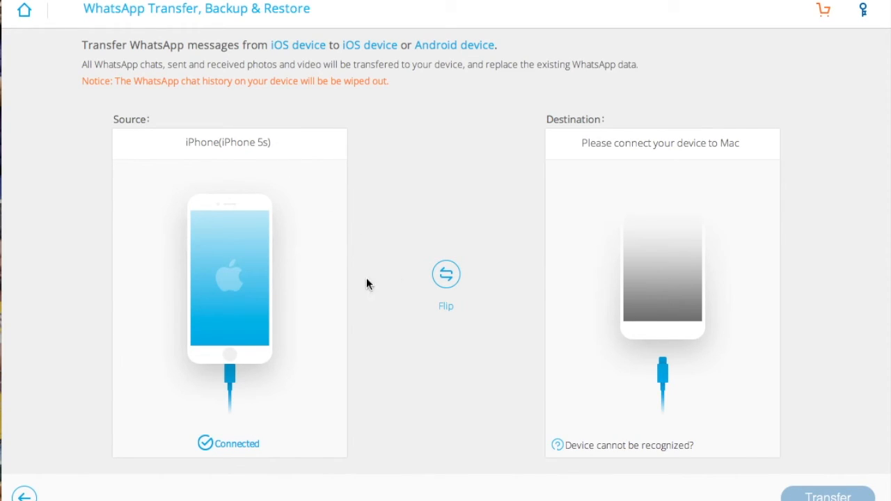
{"action": "mouse_move", "coordinate": [236, 188]}
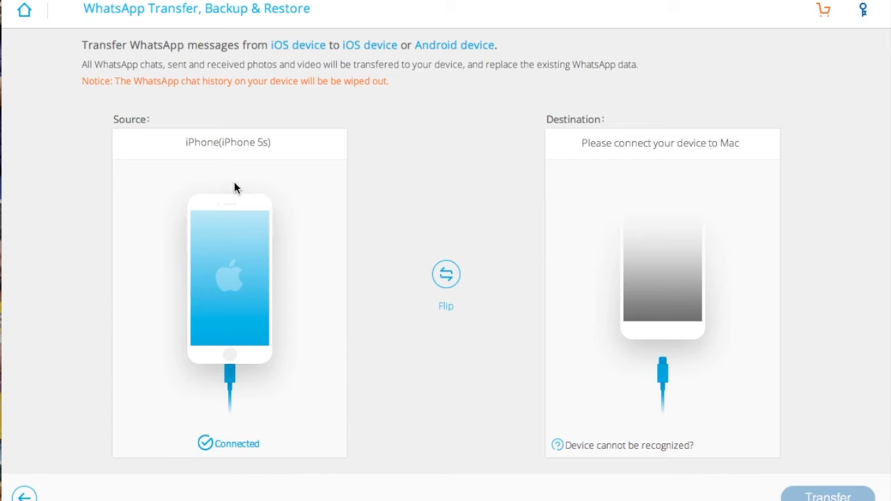
{"action": "mouse_move", "coordinate": [354, 40]}
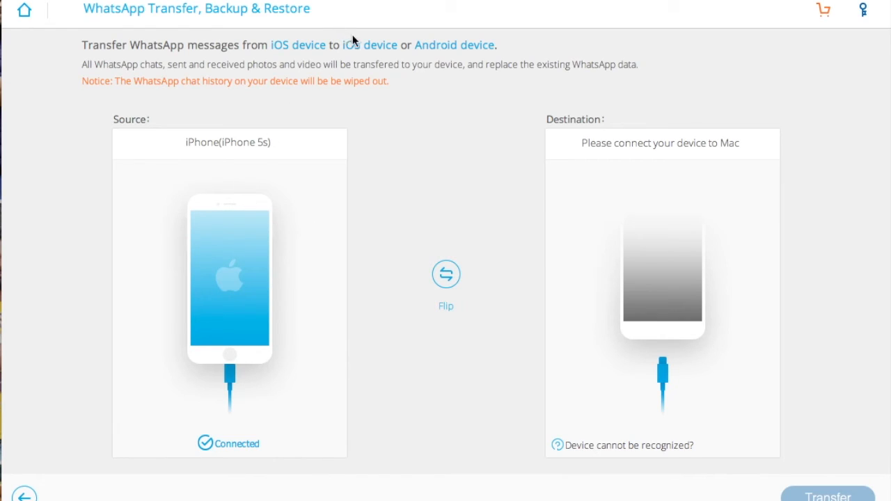
{"action": "mouse_move", "coordinate": [321, 50]}
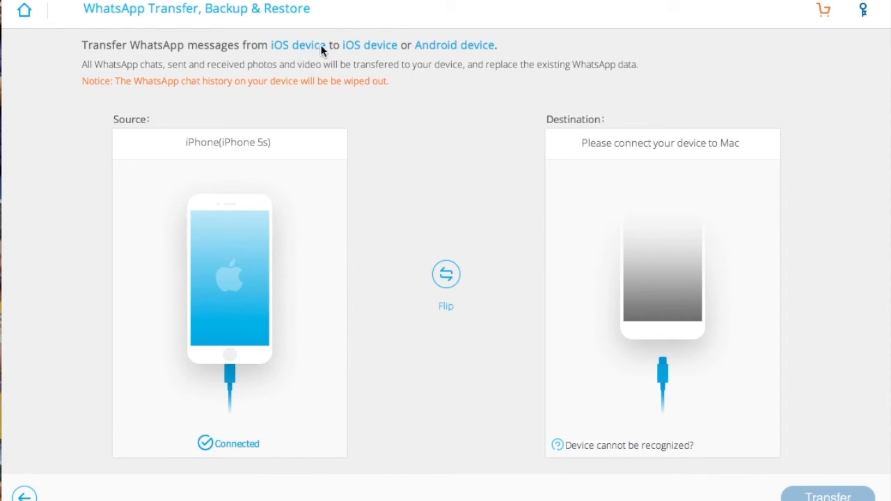
{"action": "mouse_move", "coordinate": [449, 65]}
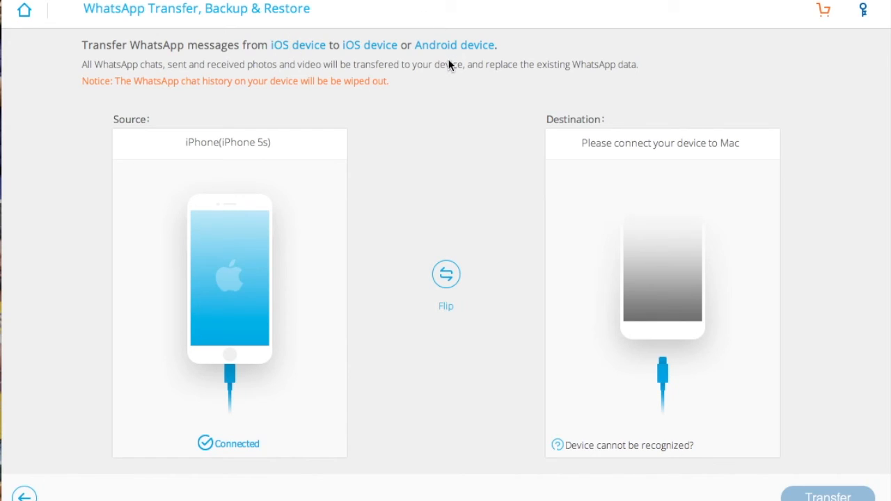
{"action": "mouse_move", "coordinate": [367, 368]}
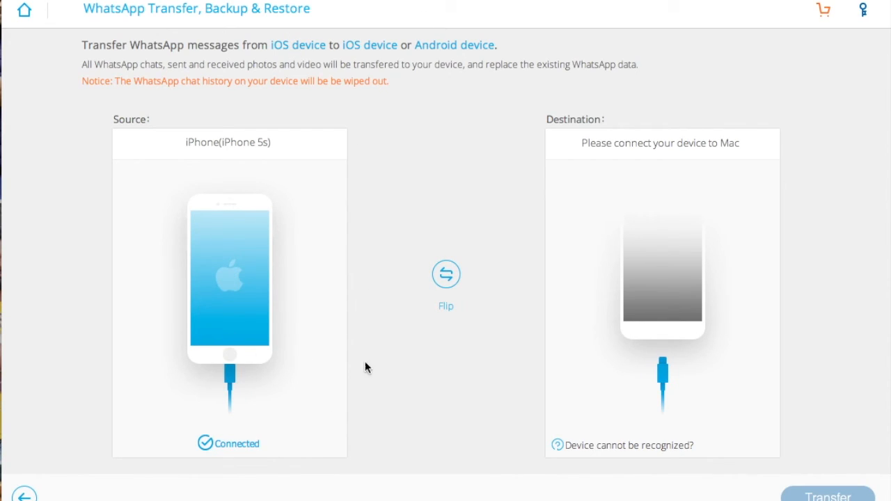
{"action": "mouse_move", "coordinate": [247, 369]}
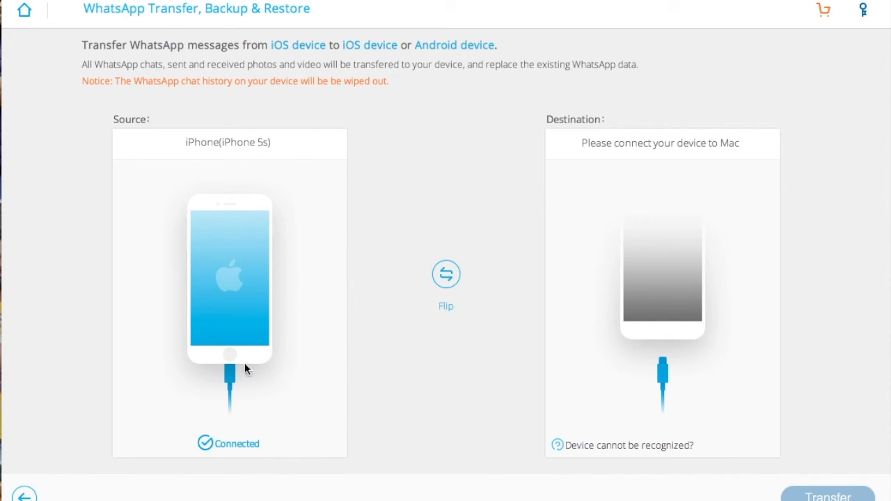
{"action": "mouse_move", "coordinate": [751, 401]}
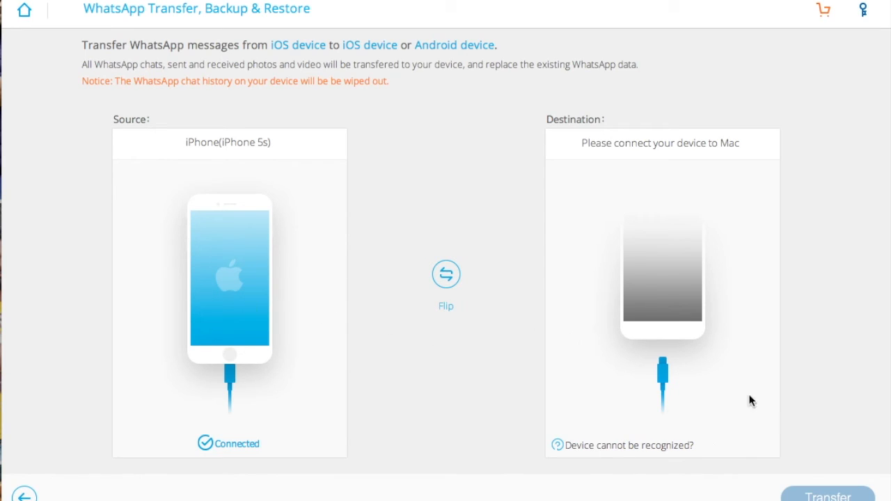
{"action": "mouse_move", "coordinate": [700, 294]}
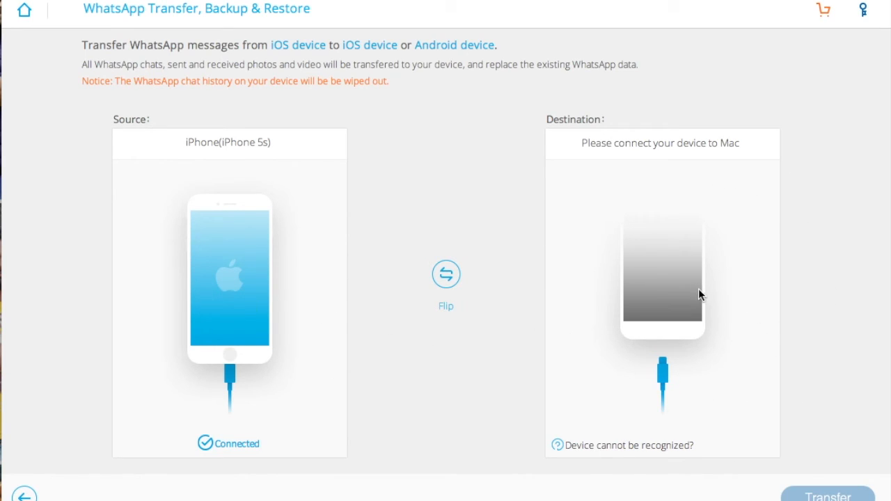
{"action": "mouse_move", "coordinate": [712, 439]}
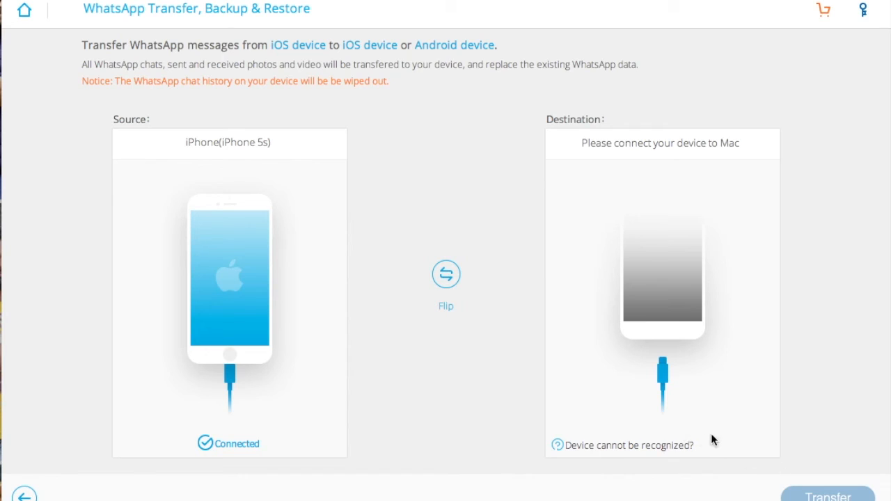
{"action": "mouse_move", "coordinate": [724, 436]}
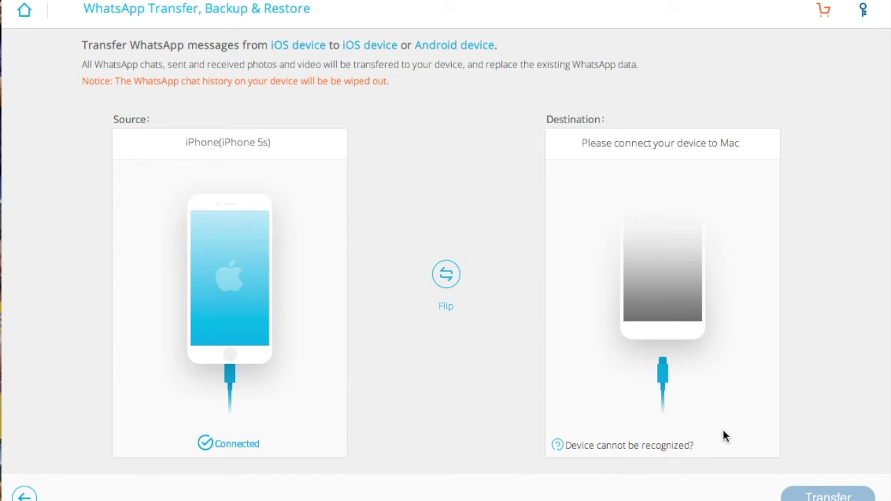
{"action": "mouse_move", "coordinate": [445, 273]}
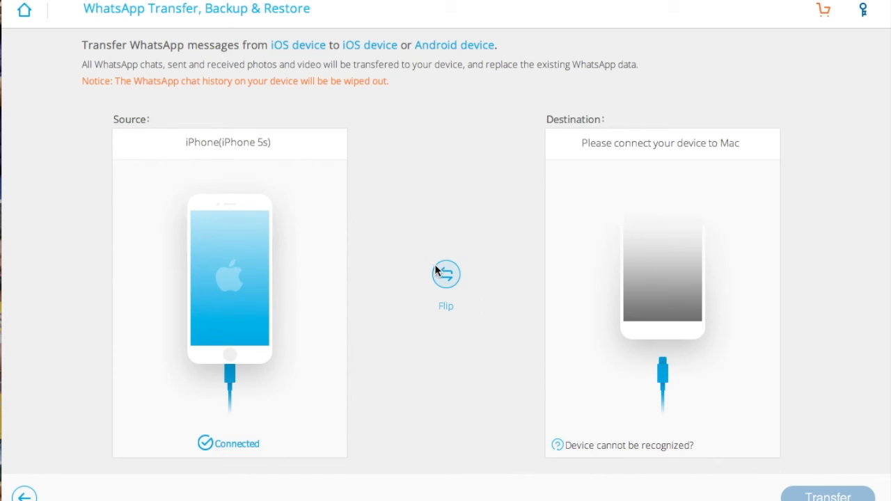
{"action": "mouse_move", "coordinate": [368, 116]}
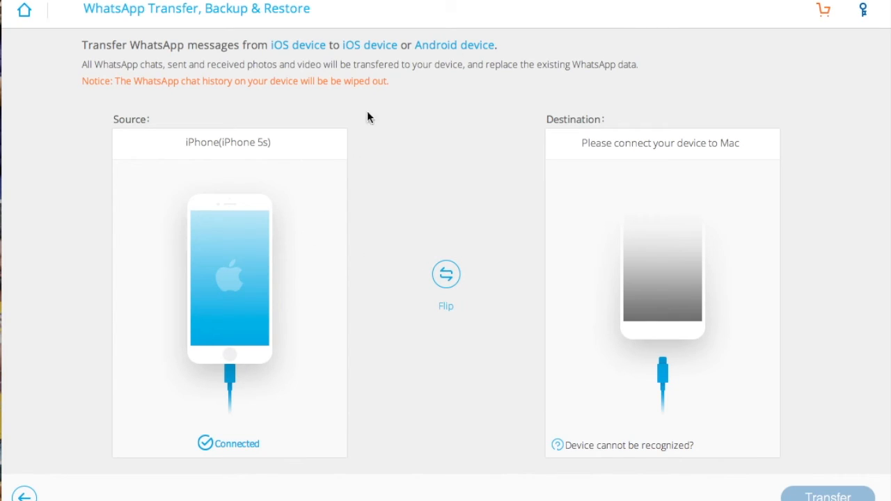
{"action": "mouse_move", "coordinate": [272, 93]}
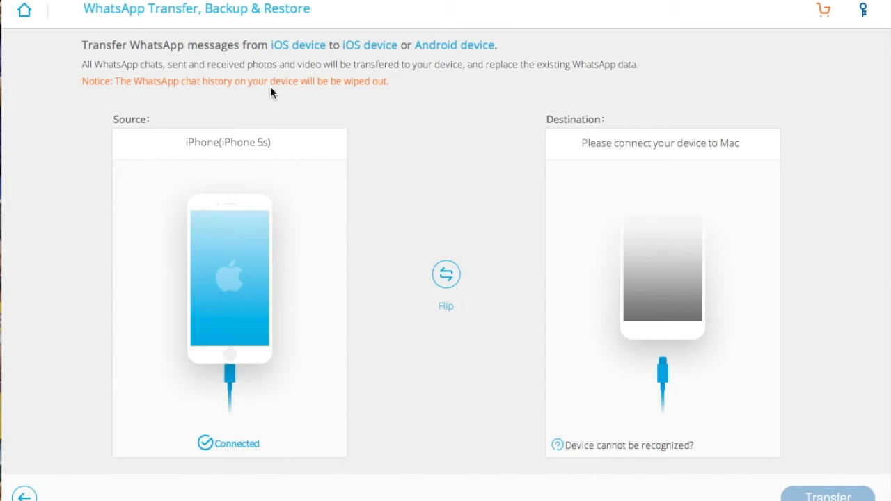
{"action": "mouse_move", "coordinate": [321, 103]}
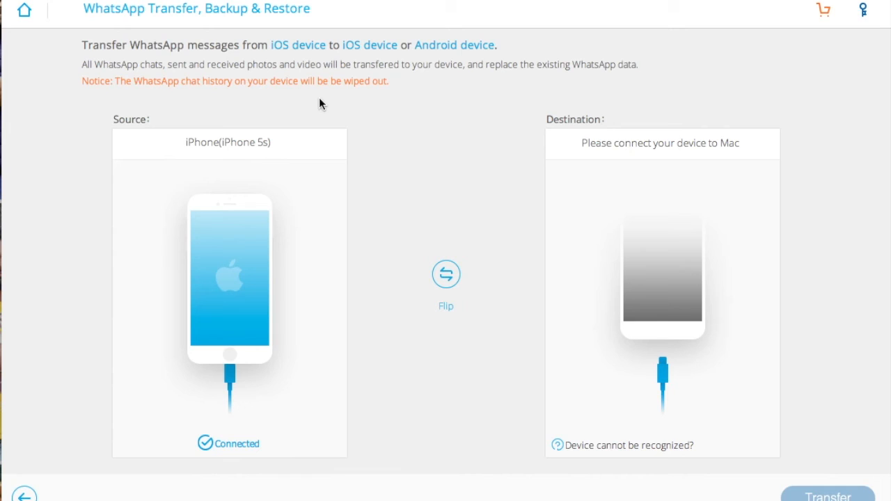
{"action": "mouse_move", "coordinate": [24, 10]}
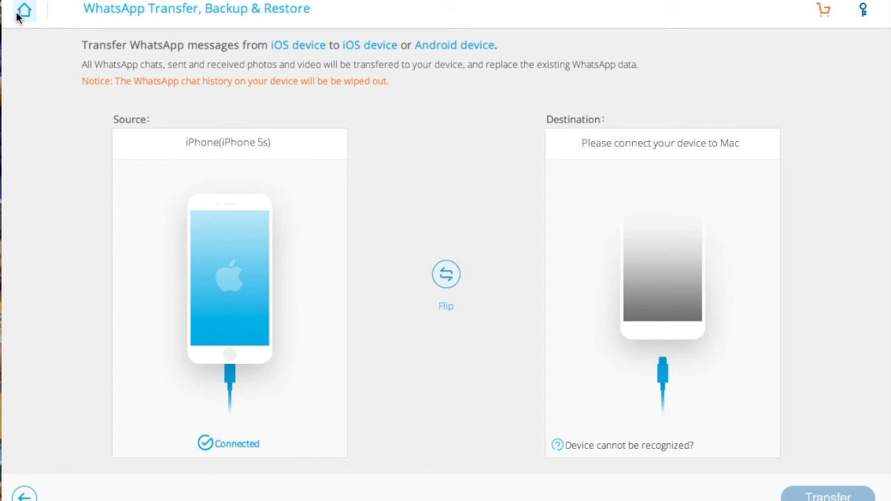
- Leave the WhatsApp transfer screen and return to the main toolkit dashboard
{"action": "left_click", "coordinate": [23, 10]}
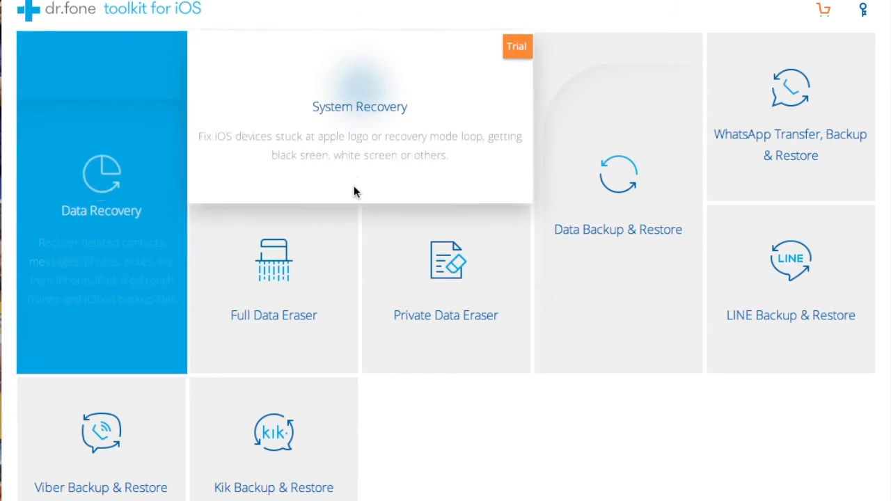
{"action": "mouse_move", "coordinate": [667, 442]}
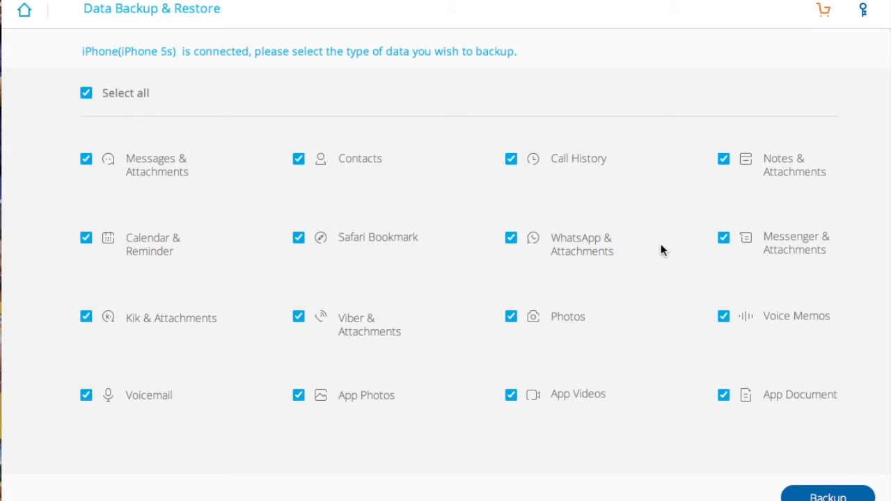
{"action": "mouse_move", "coordinate": [524, 402]}
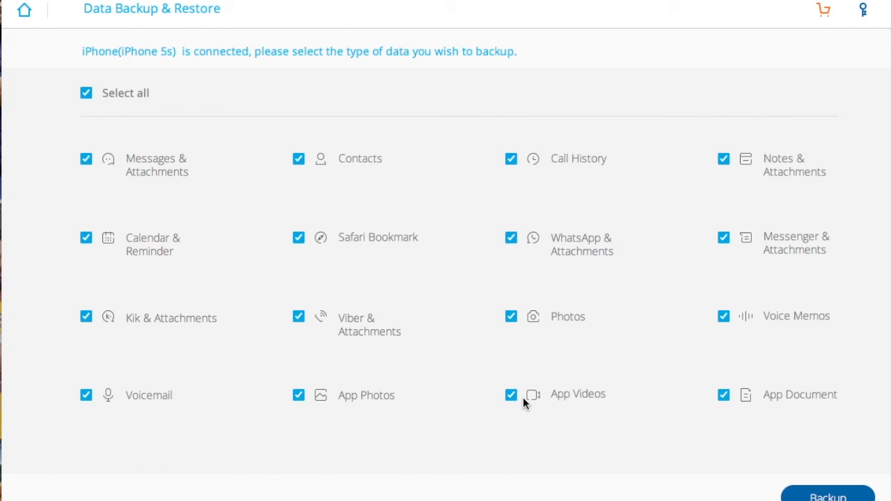
{"action": "mouse_move", "coordinate": [666, 306]}
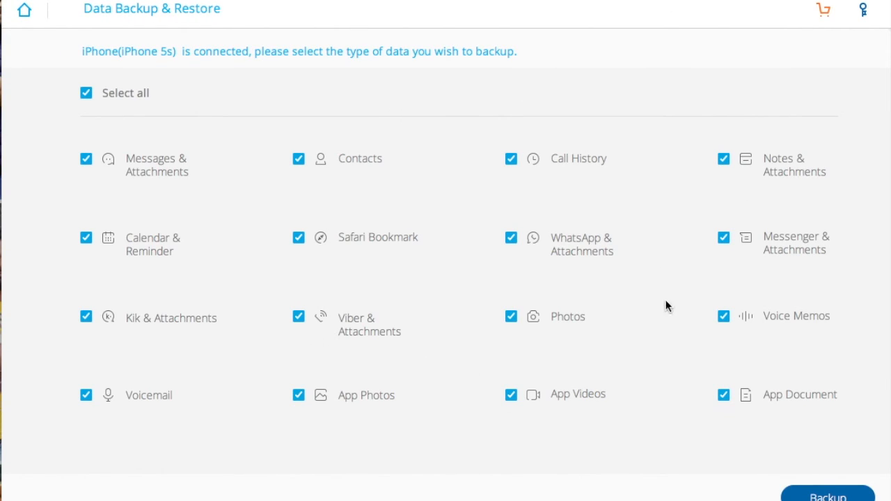
{"action": "mouse_move", "coordinate": [328, 201]}
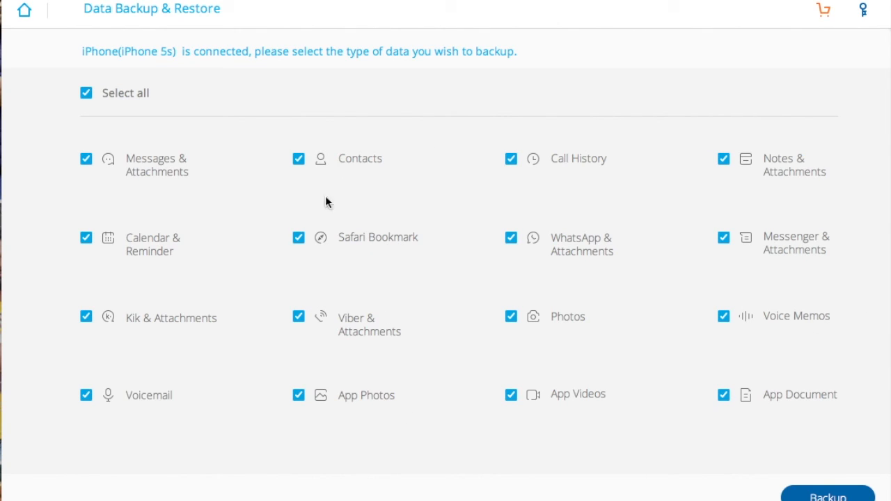
{"action": "mouse_move", "coordinate": [283, 204]}
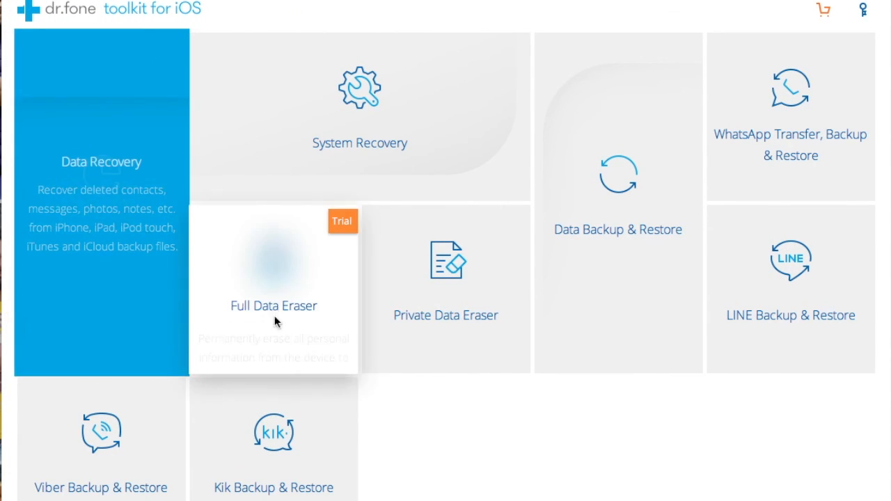
{"action": "mouse_move", "coordinate": [491, 444]}
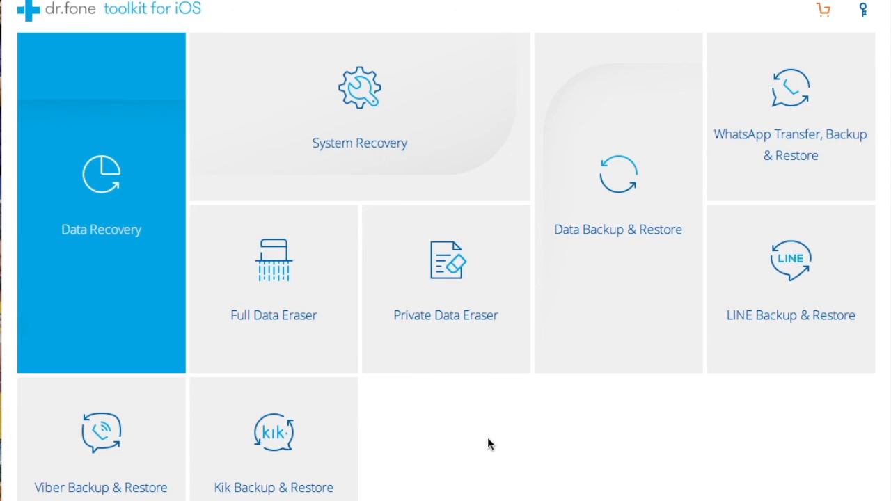
{"action": "mouse_move", "coordinate": [501, 444]}
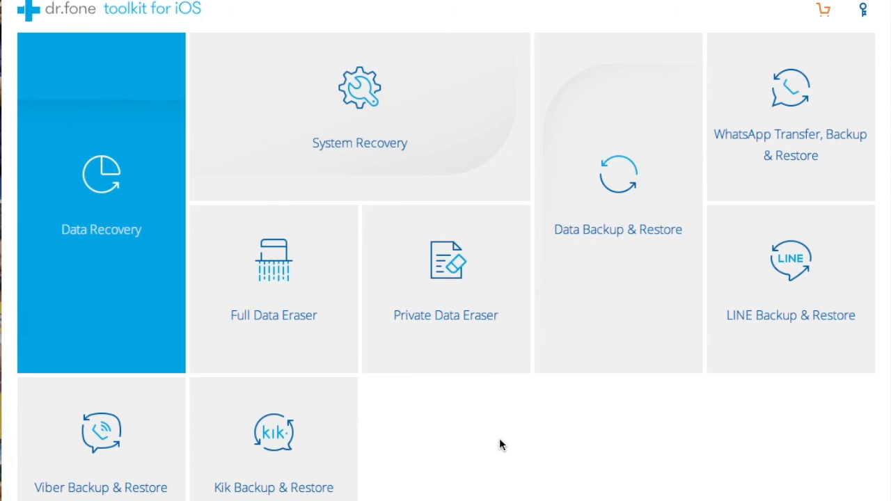
{"action": "mouse_move", "coordinate": [641, 494]}
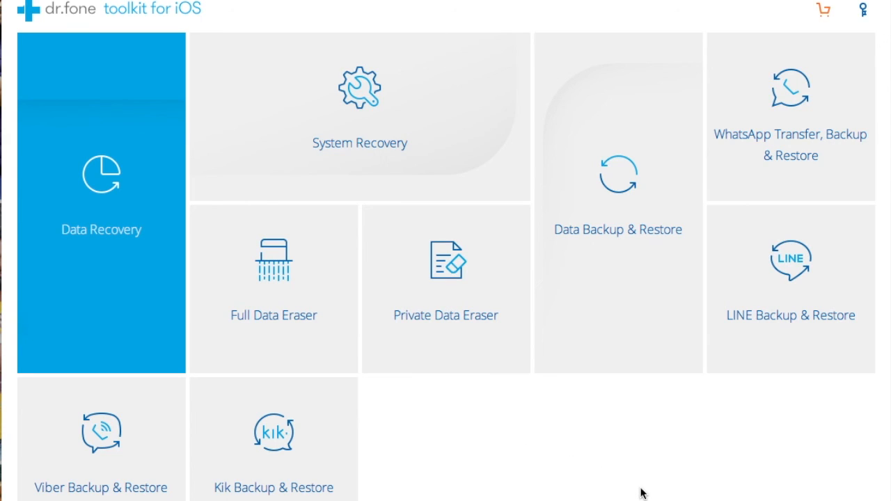